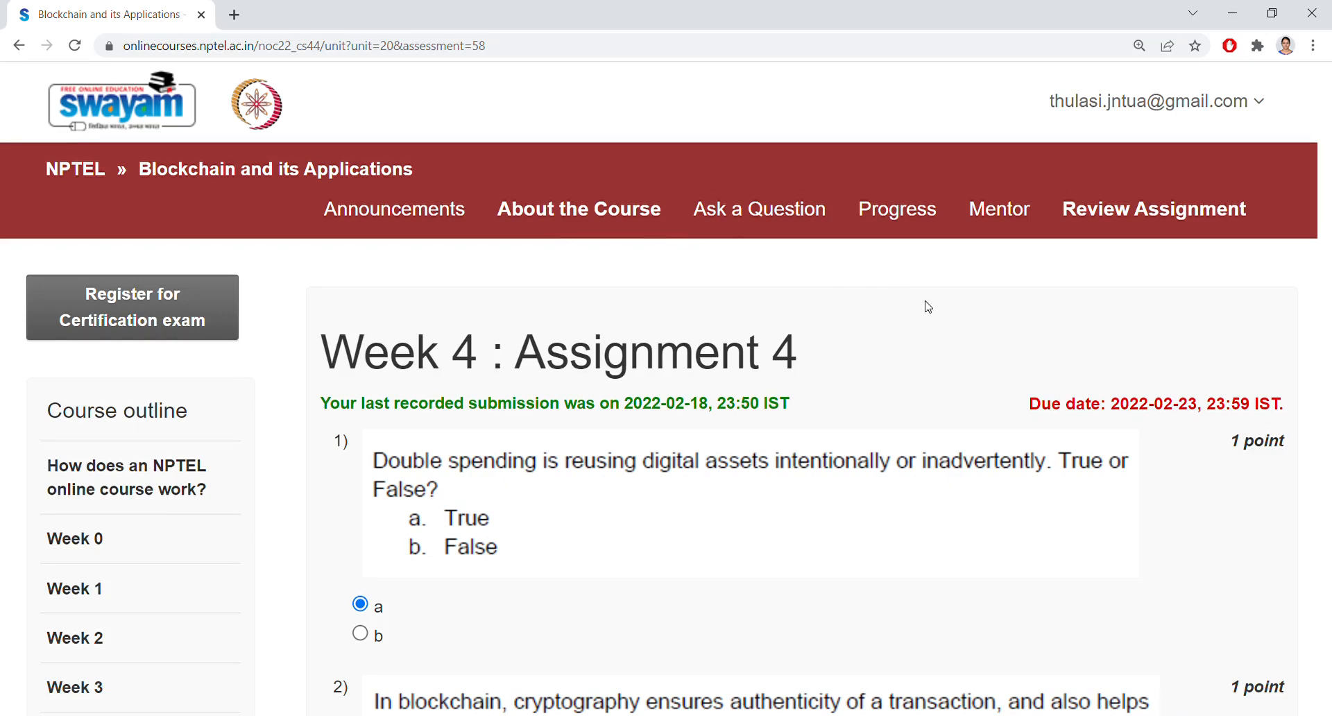
mouse_move(510, 312)
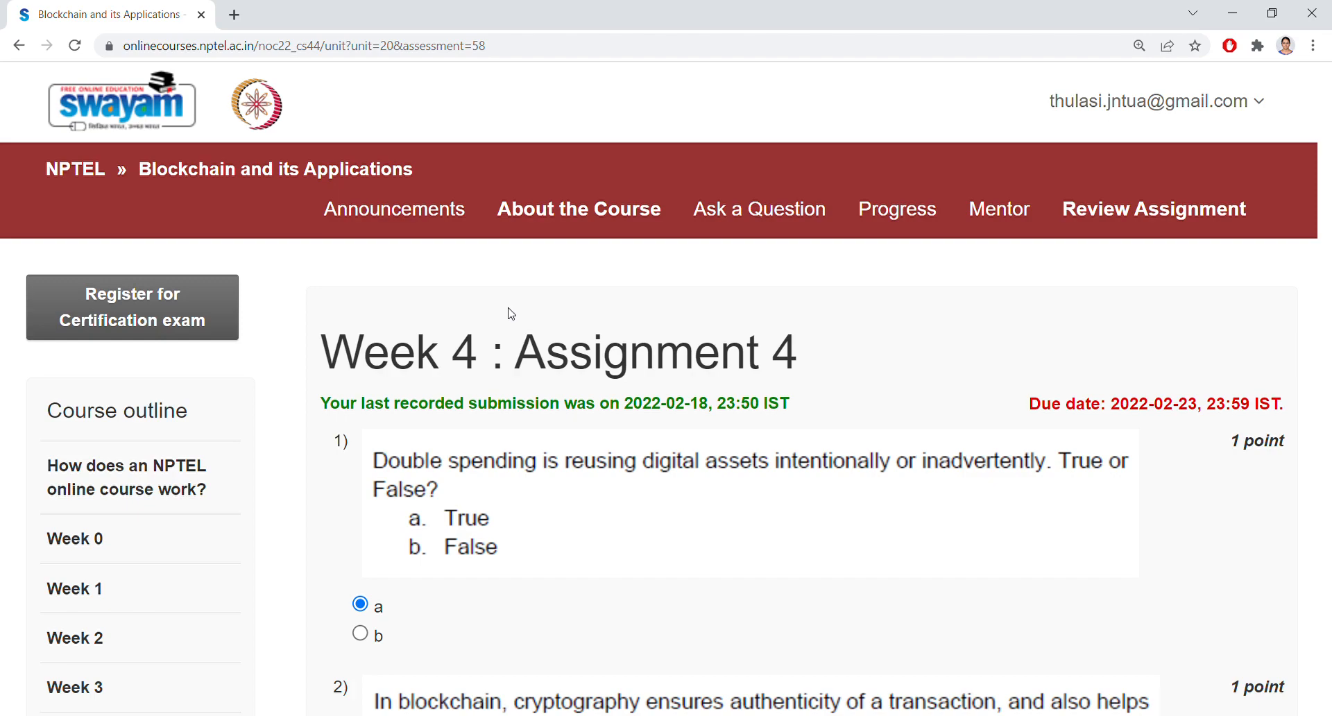
Scroll down through questions 5 to 8, recording answers c, a (True), d (All of the above) and a (TCP).
scroll("down", 3)
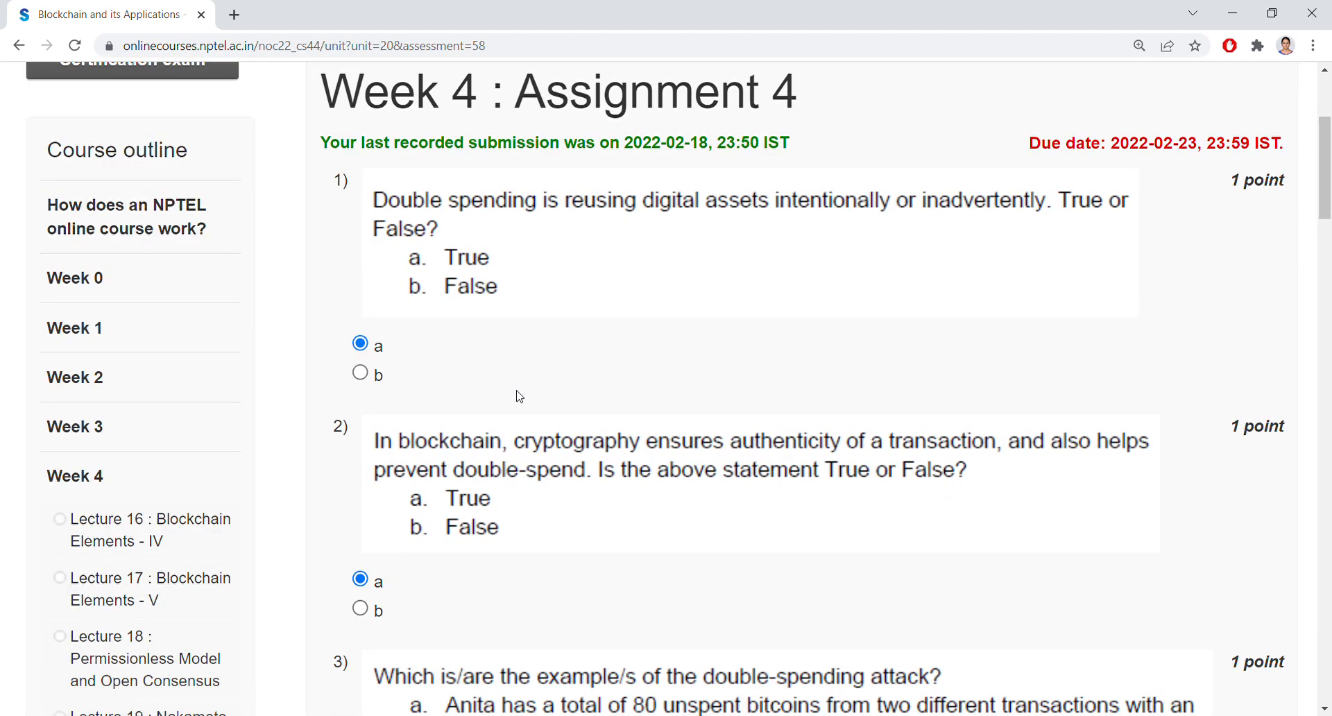
scroll("down", 3)
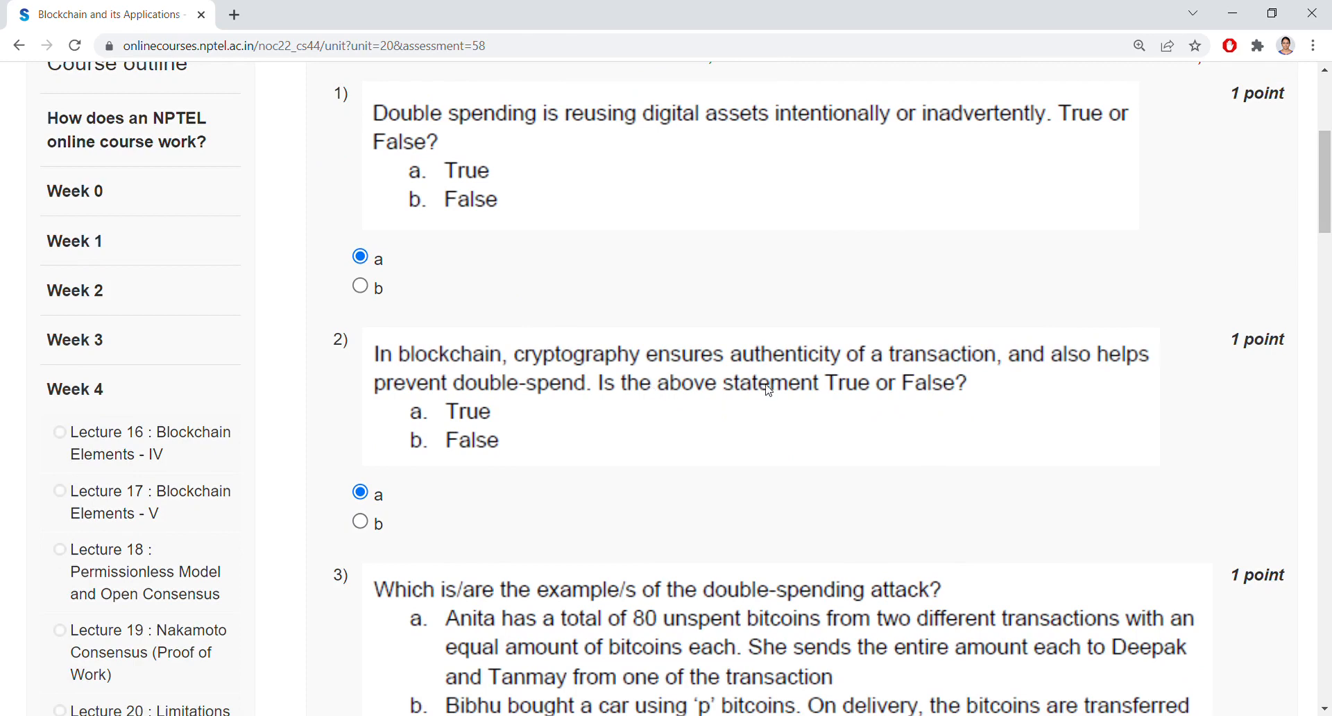
mouse_move(945, 378)
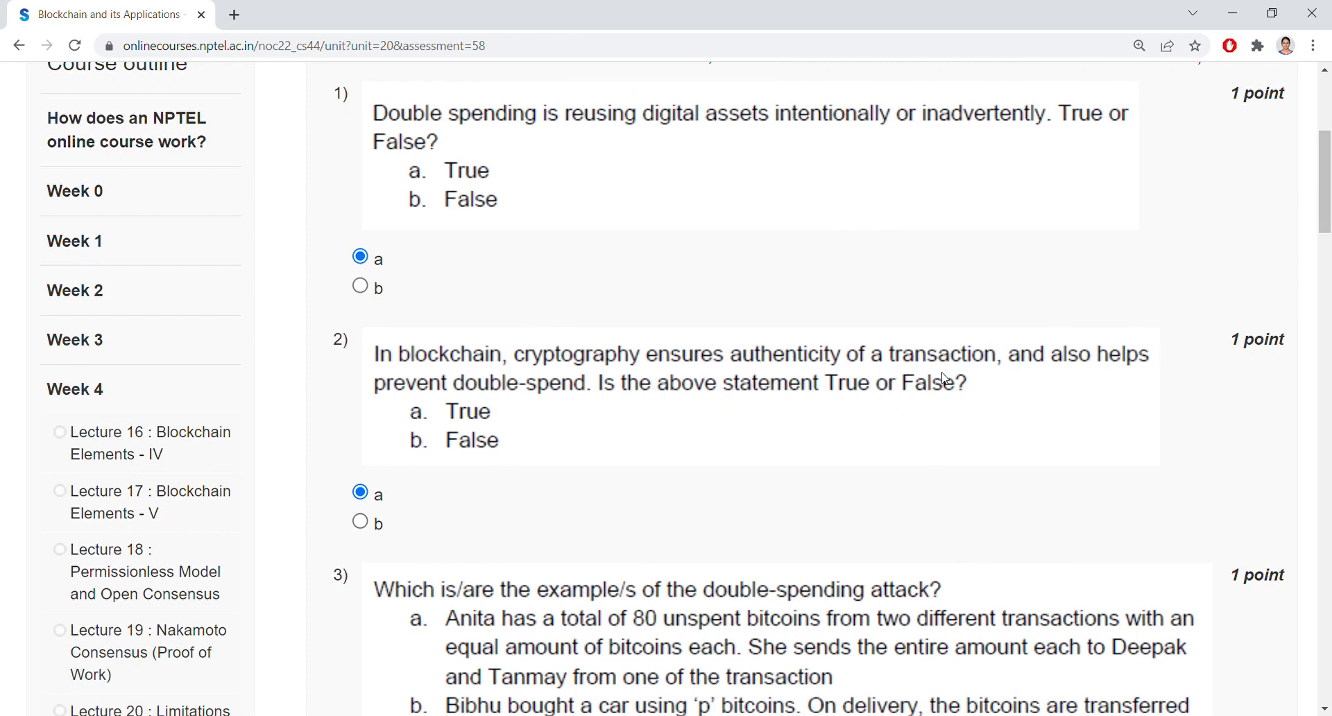
mouse_move(602, 404)
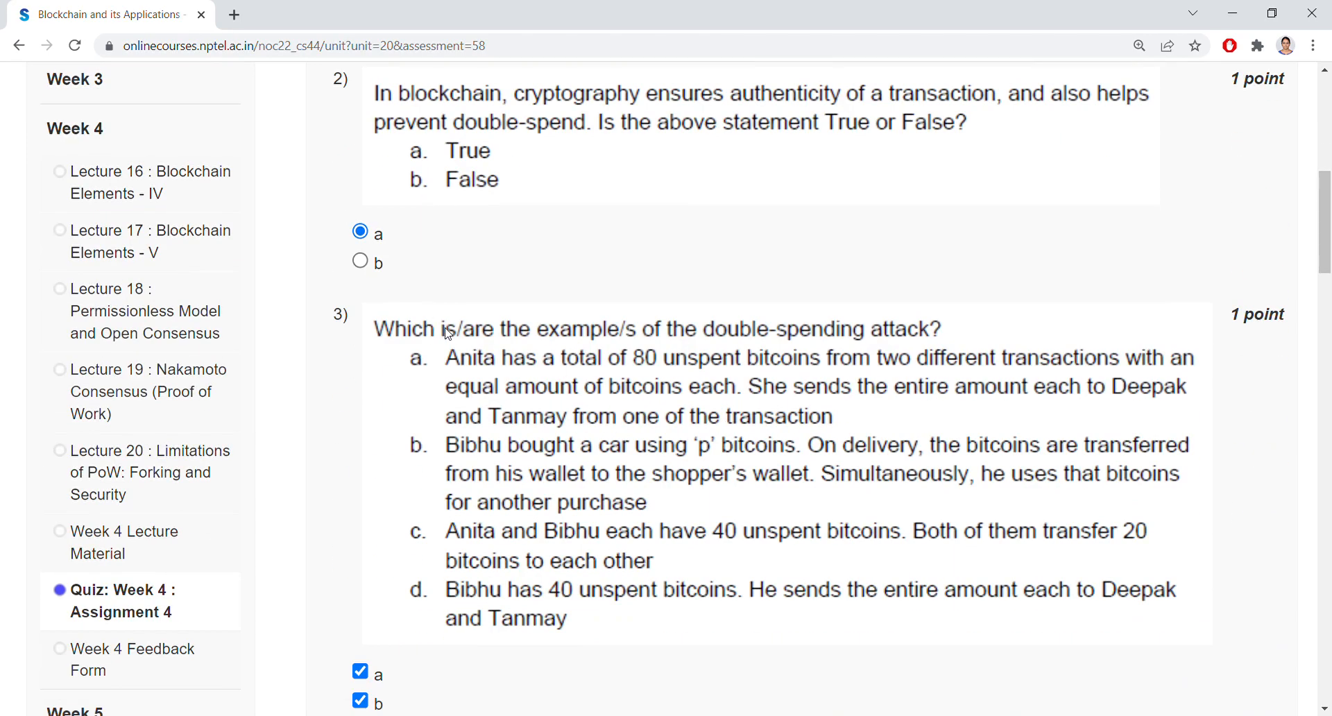
mouse_move(870, 347)
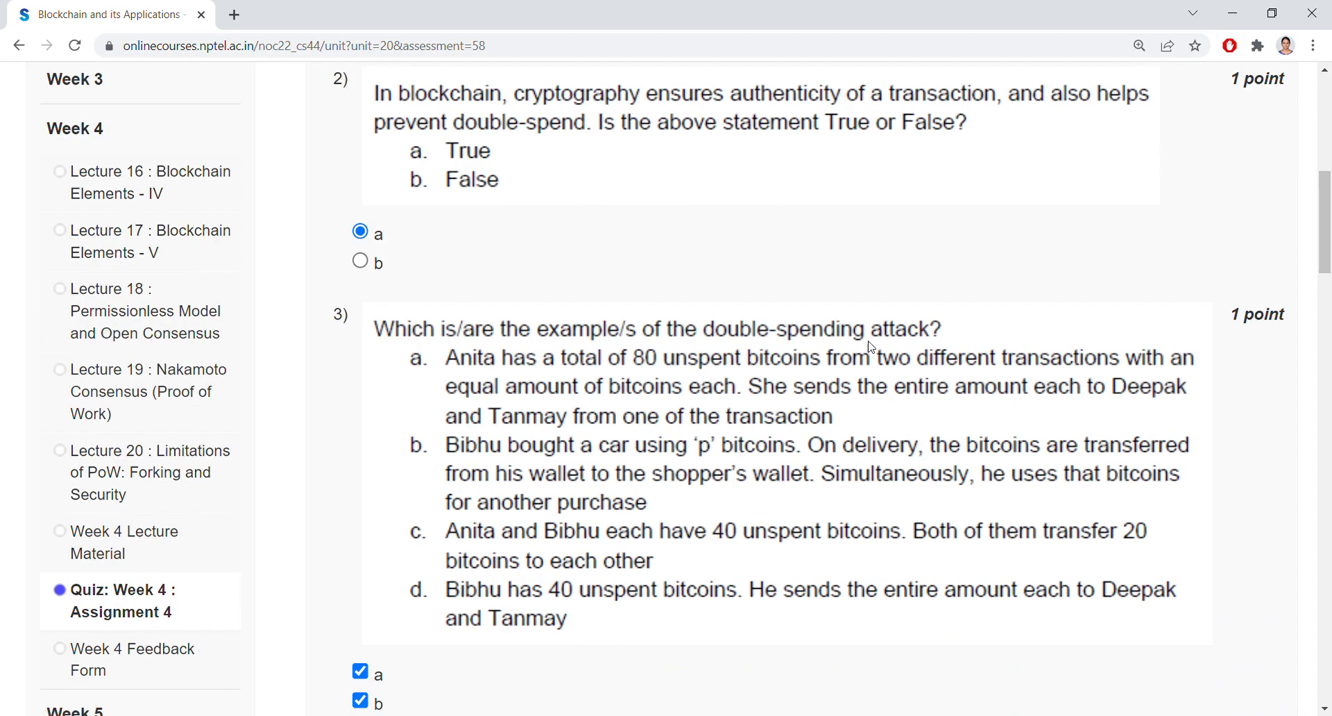
scroll("down", 3)
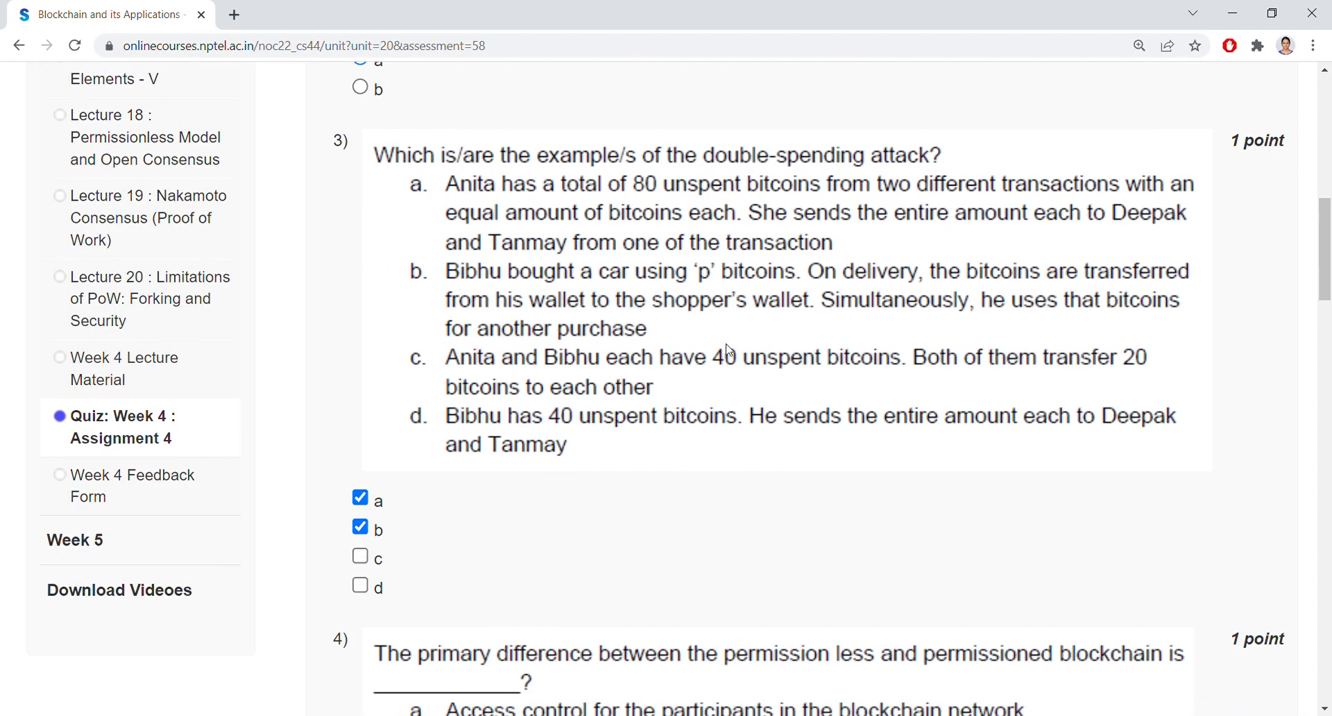
mouse_move(607, 197)
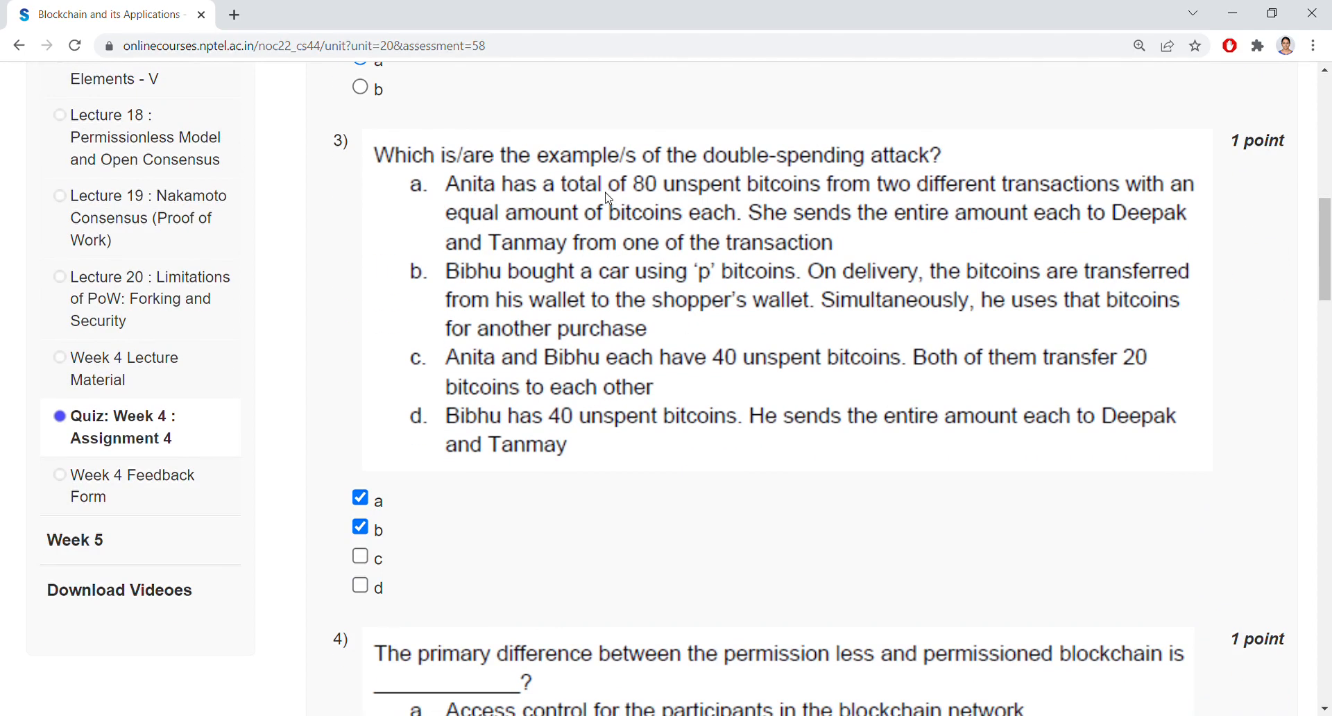
mouse_move(773, 198)
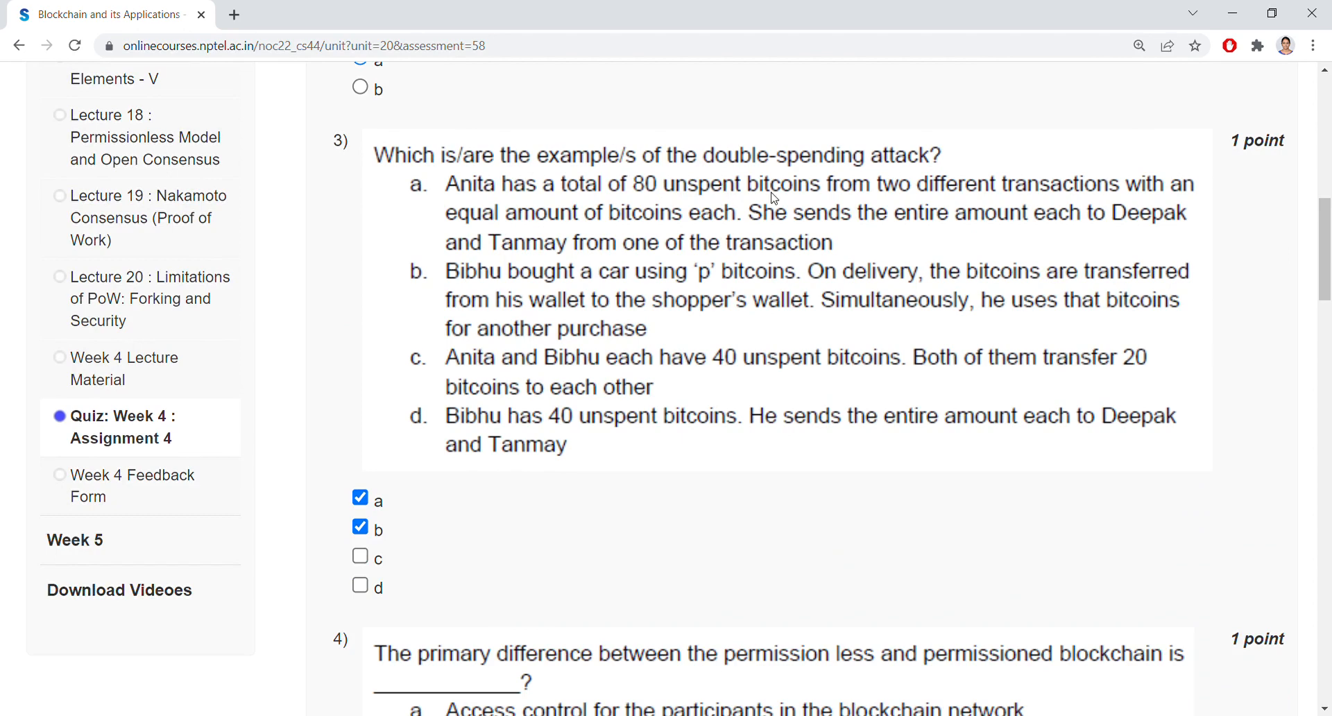
mouse_move(756, 210)
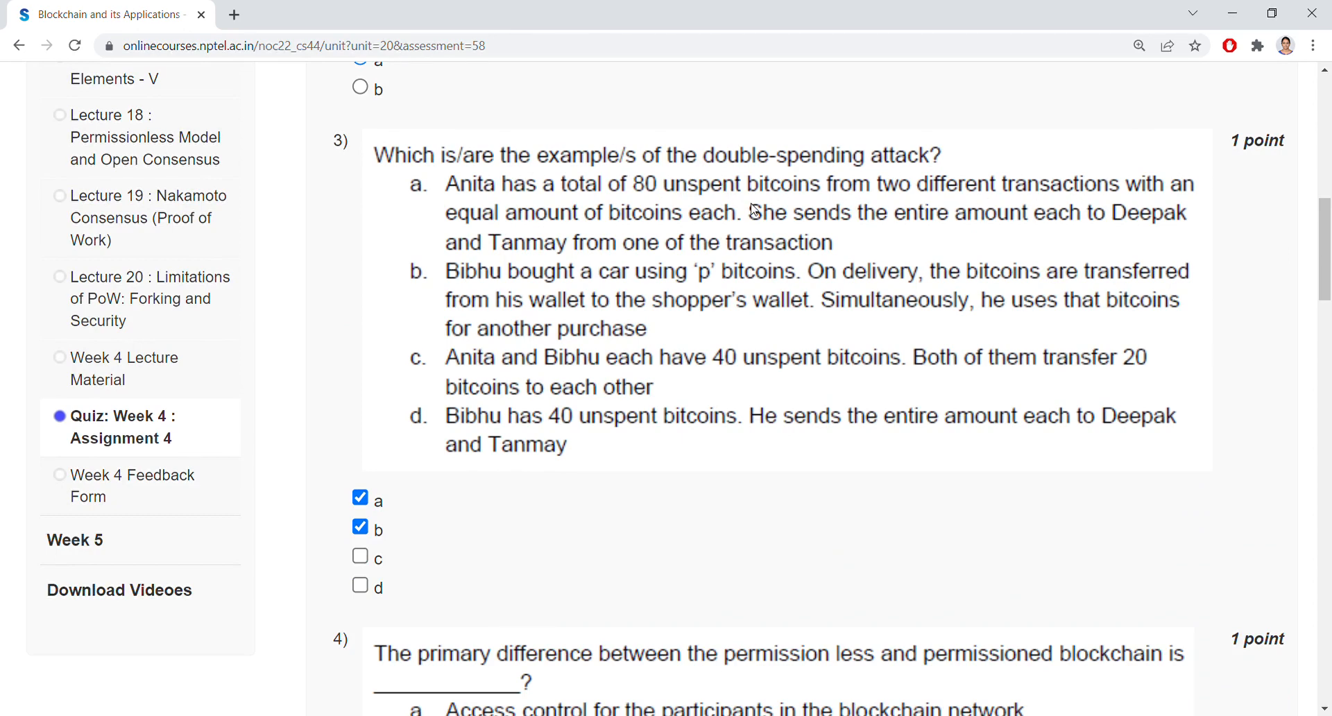
mouse_move(764, 230)
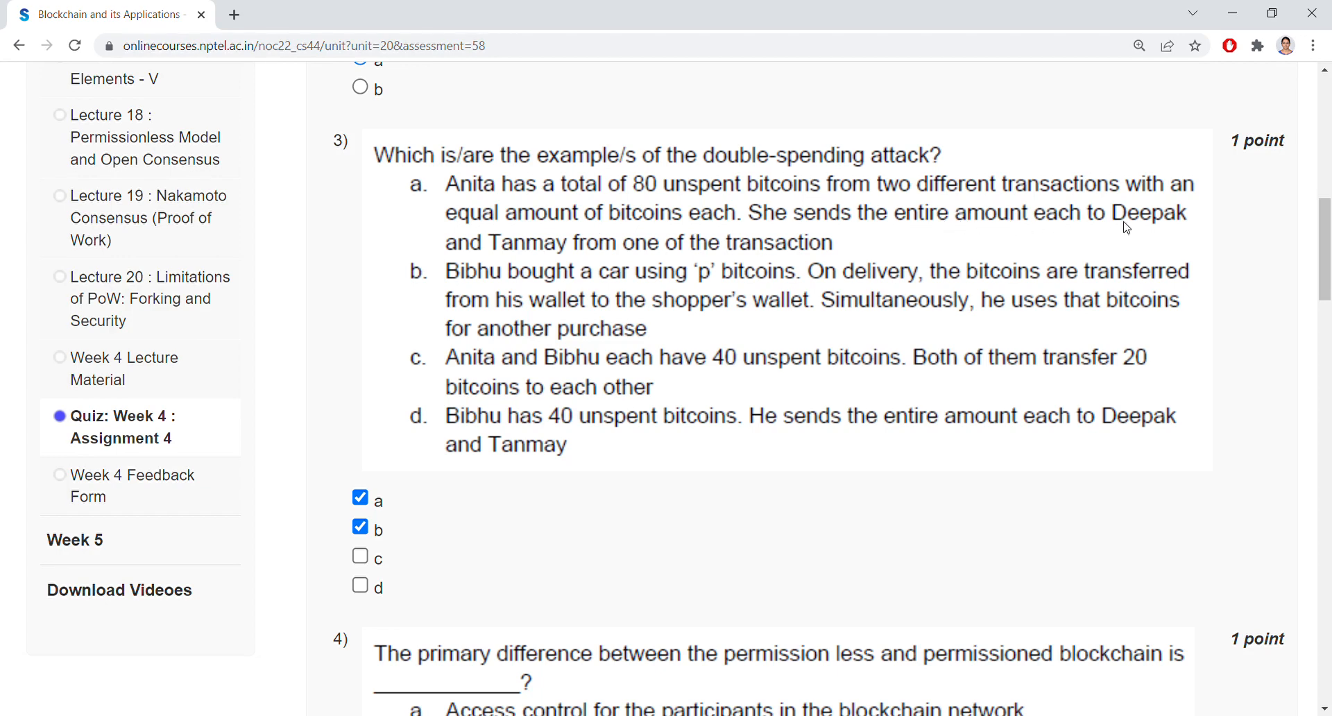
mouse_move(725, 248)
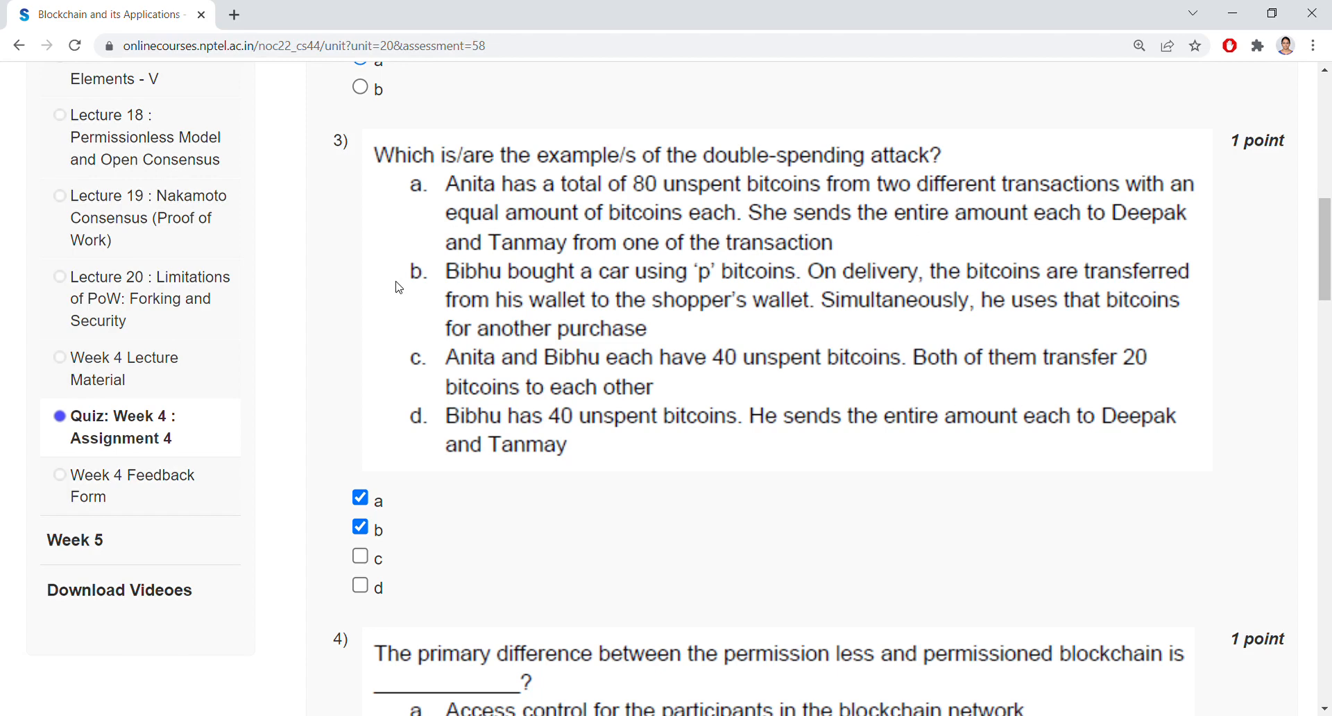
mouse_move(585, 294)
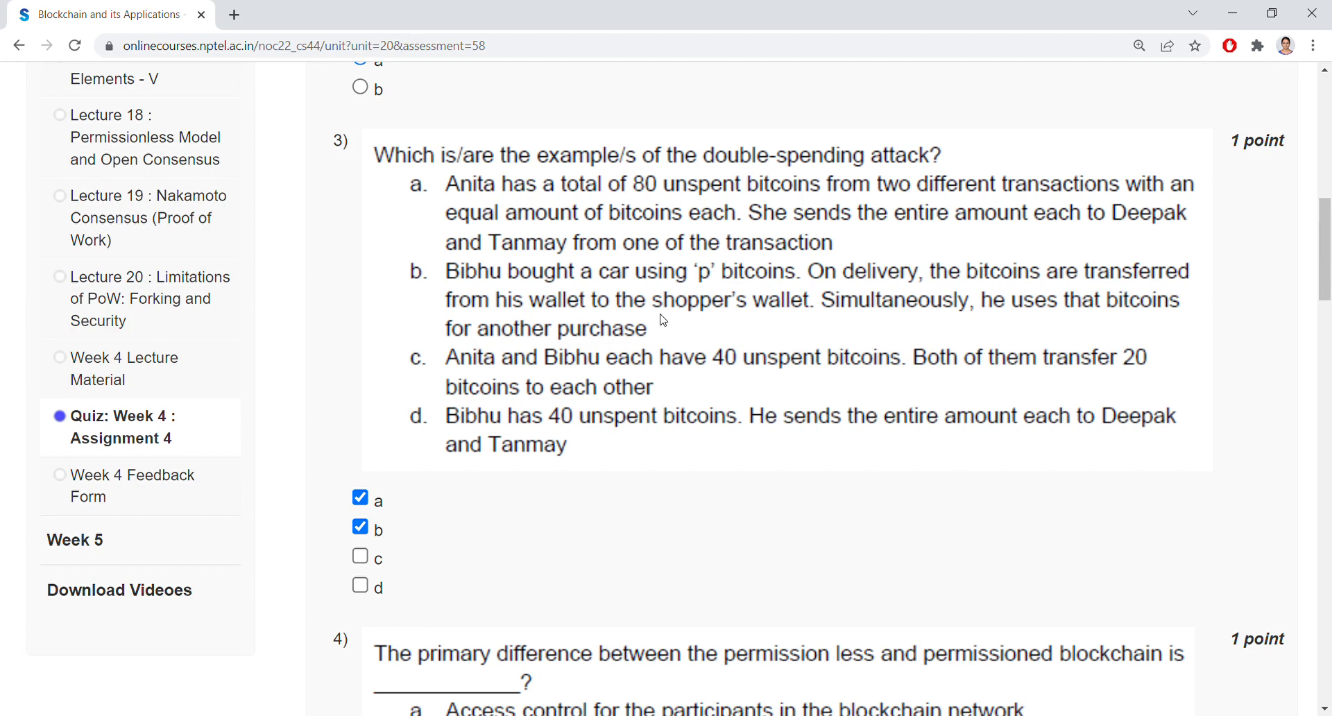
mouse_move(1061, 338)
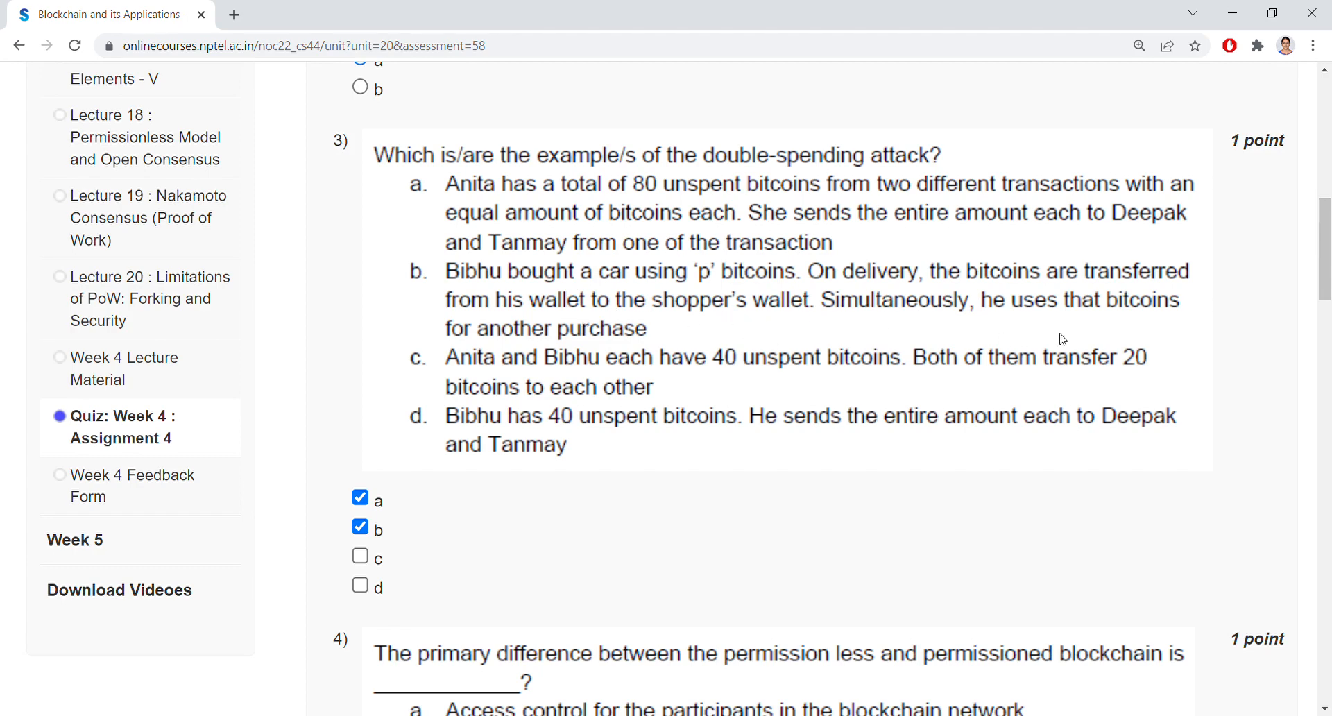
mouse_move(865, 335)
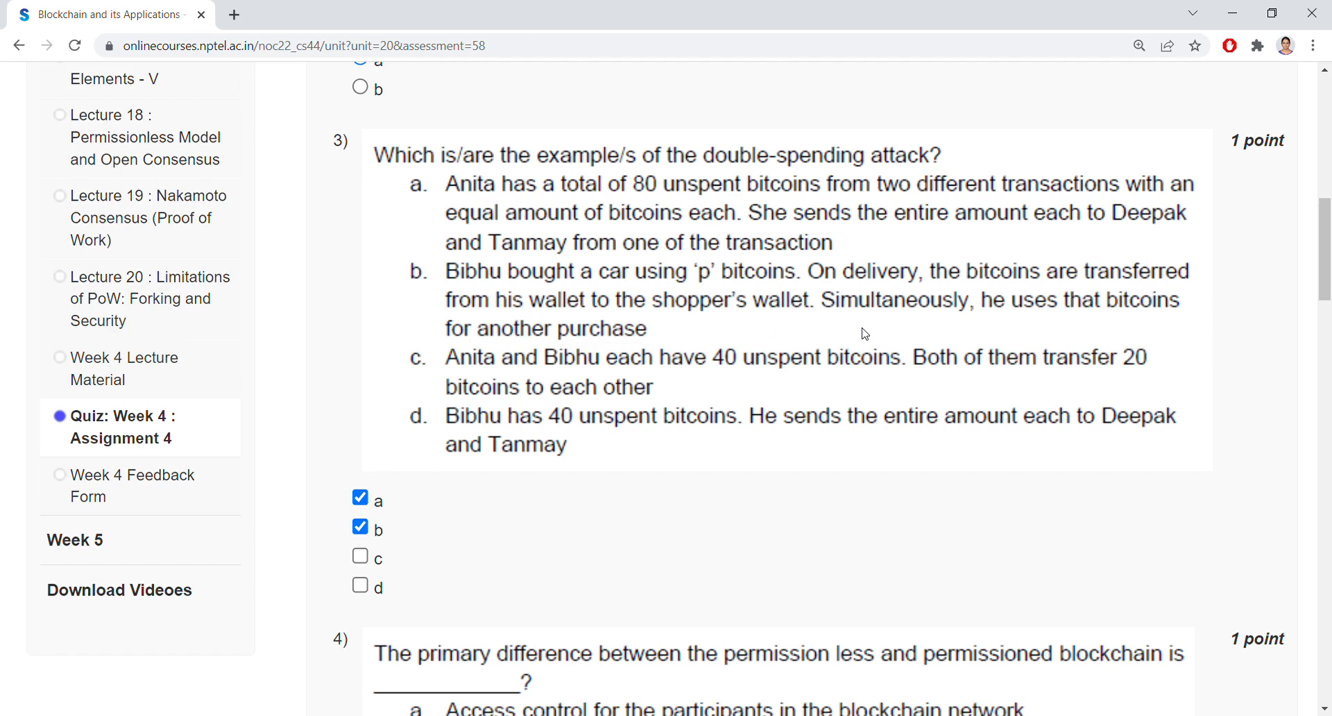
mouse_move(858, 354)
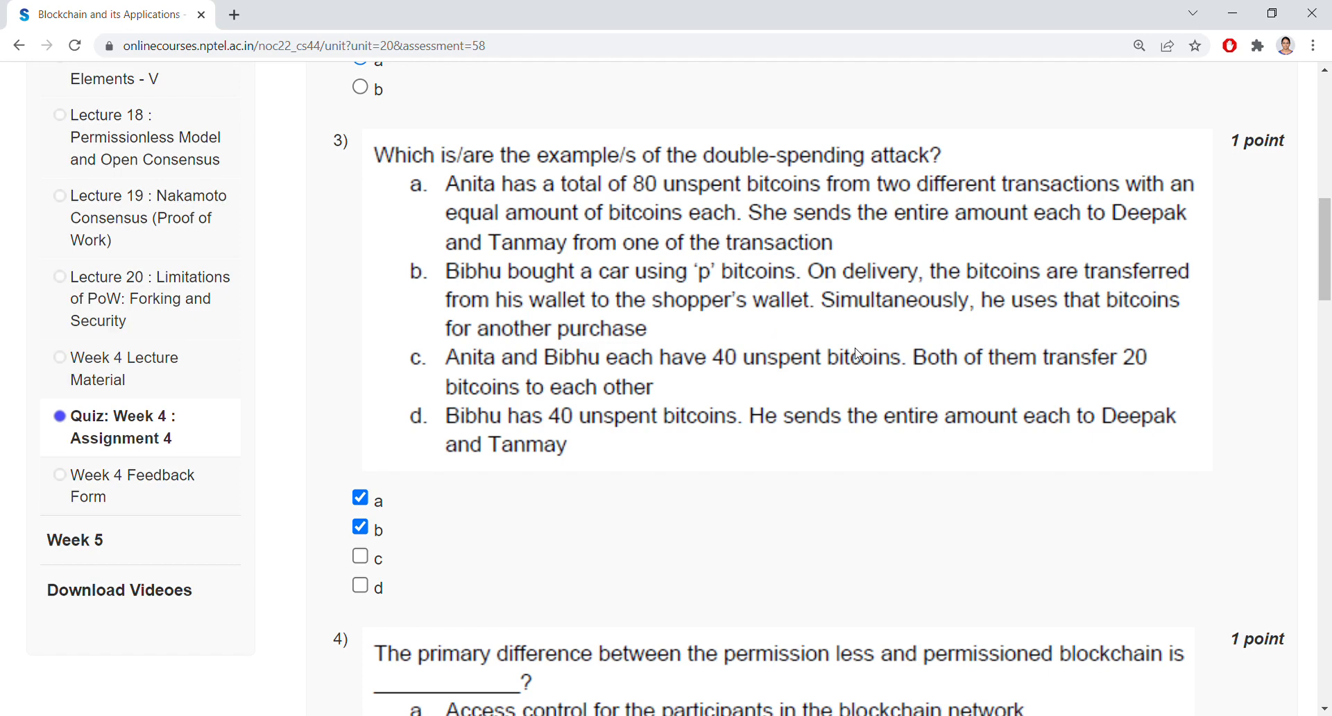
scroll("down", 3)
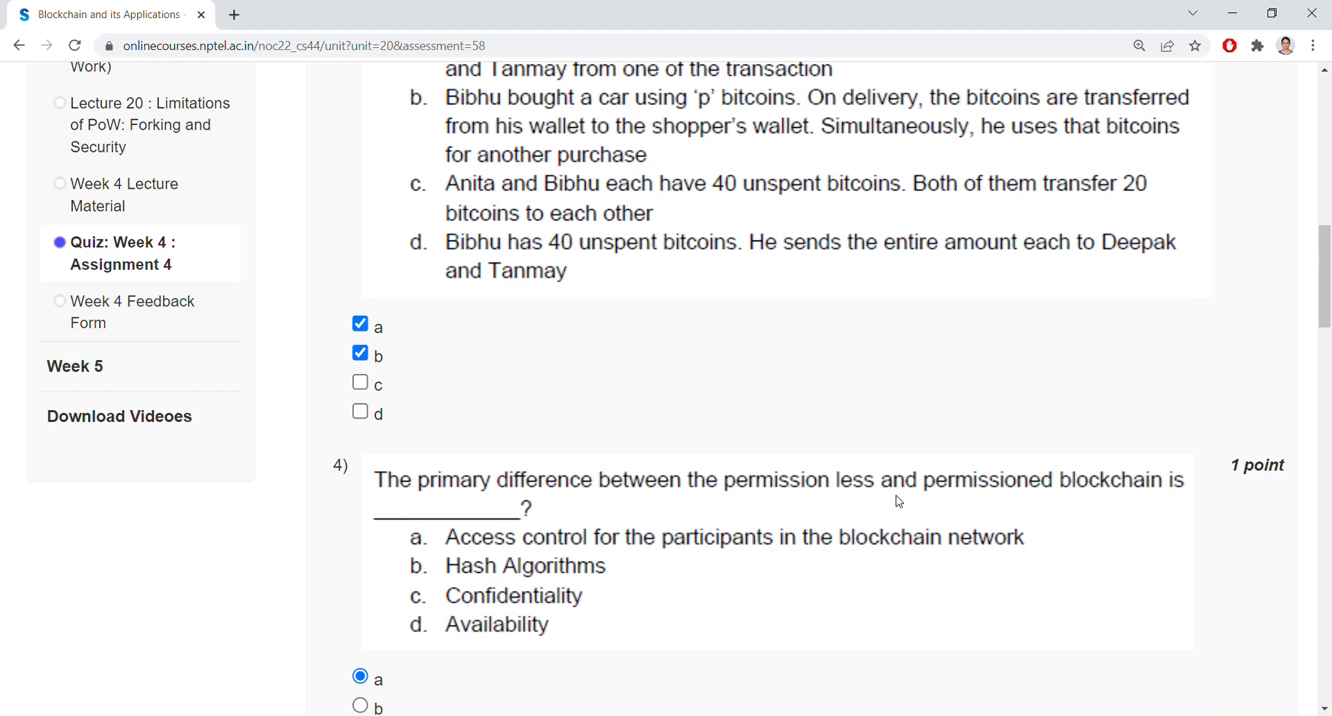
mouse_move(1146, 494)
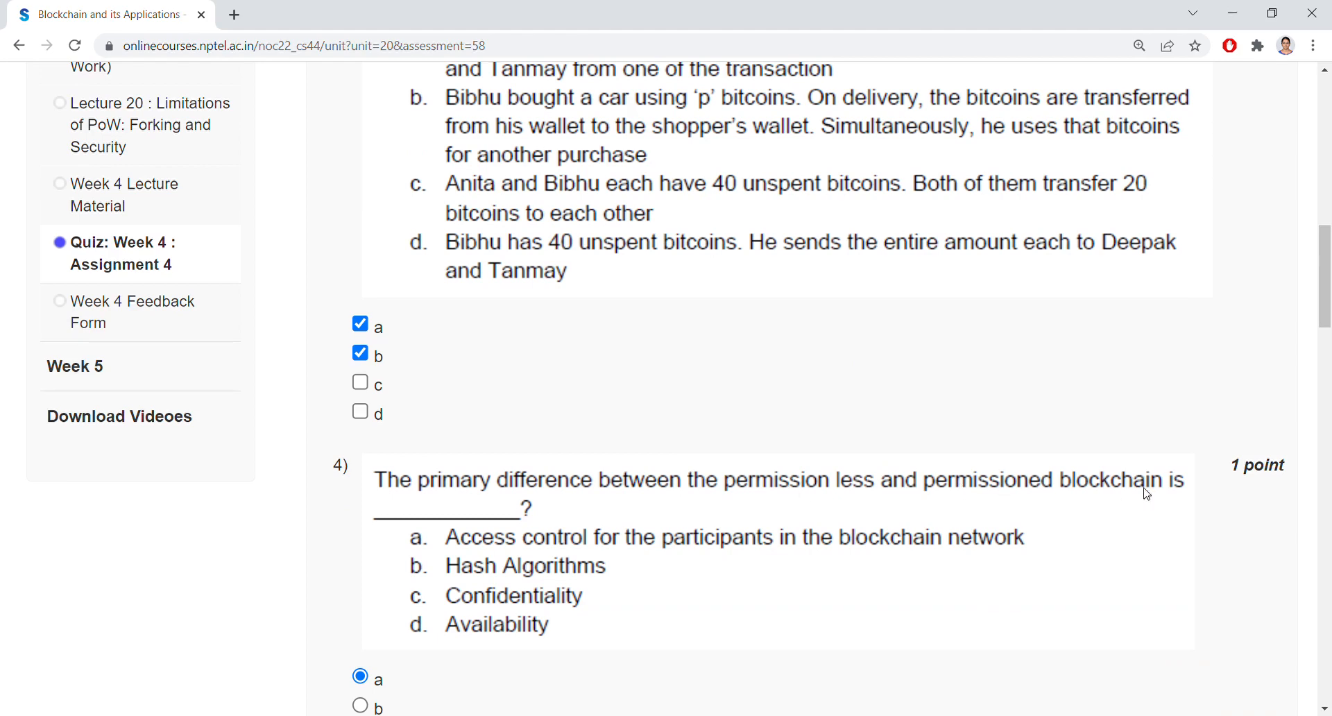
scroll("down", 3)
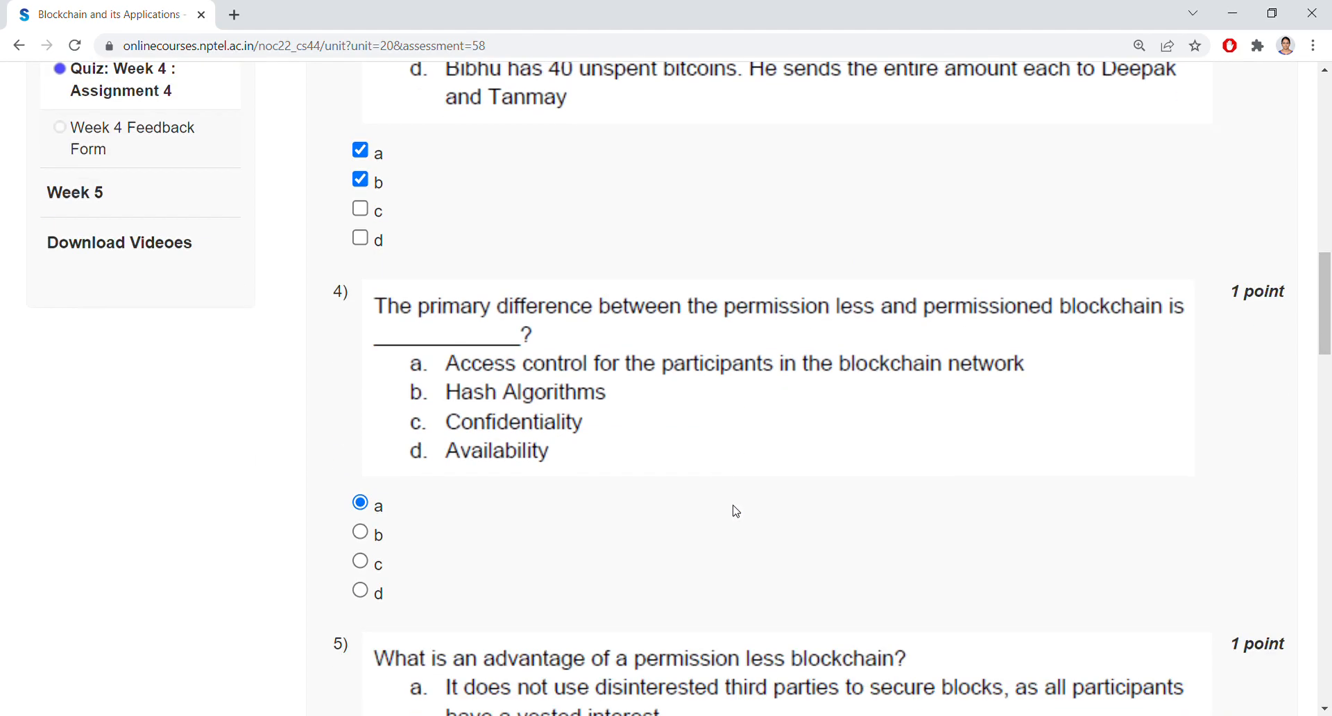
scroll("down", 3)
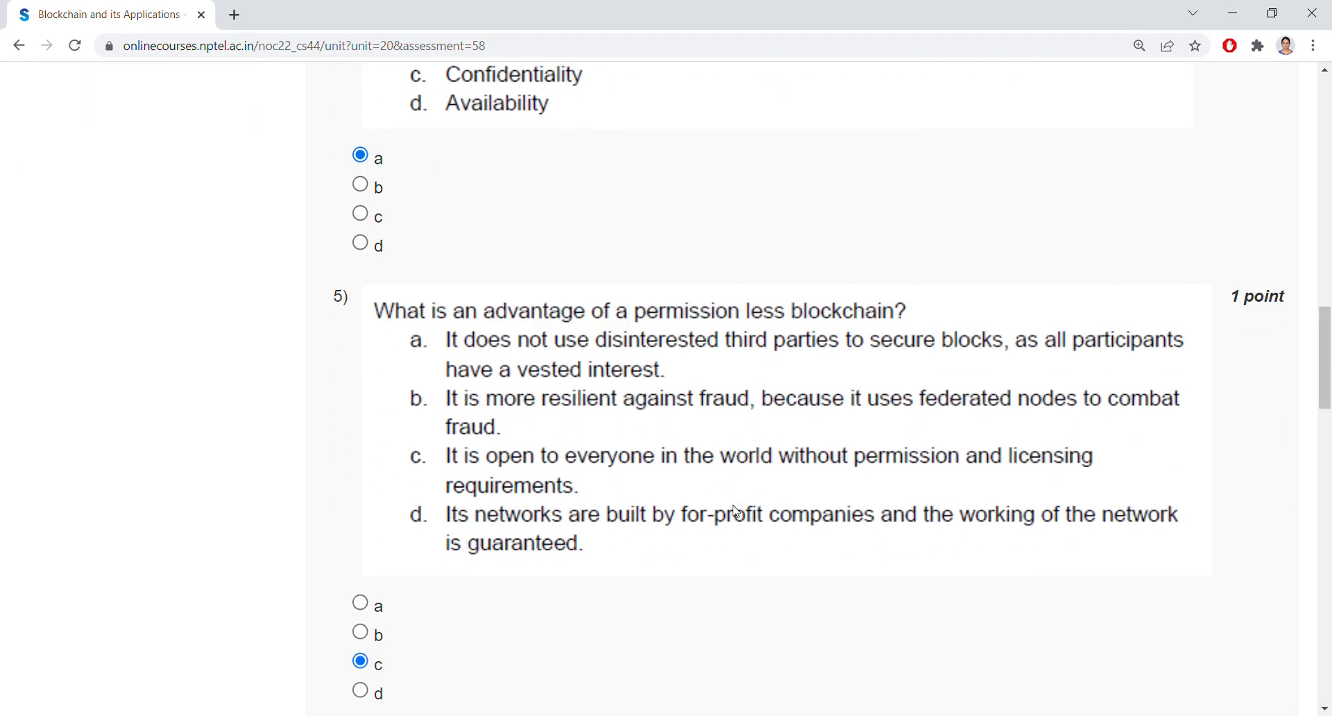
scroll("down", 3)
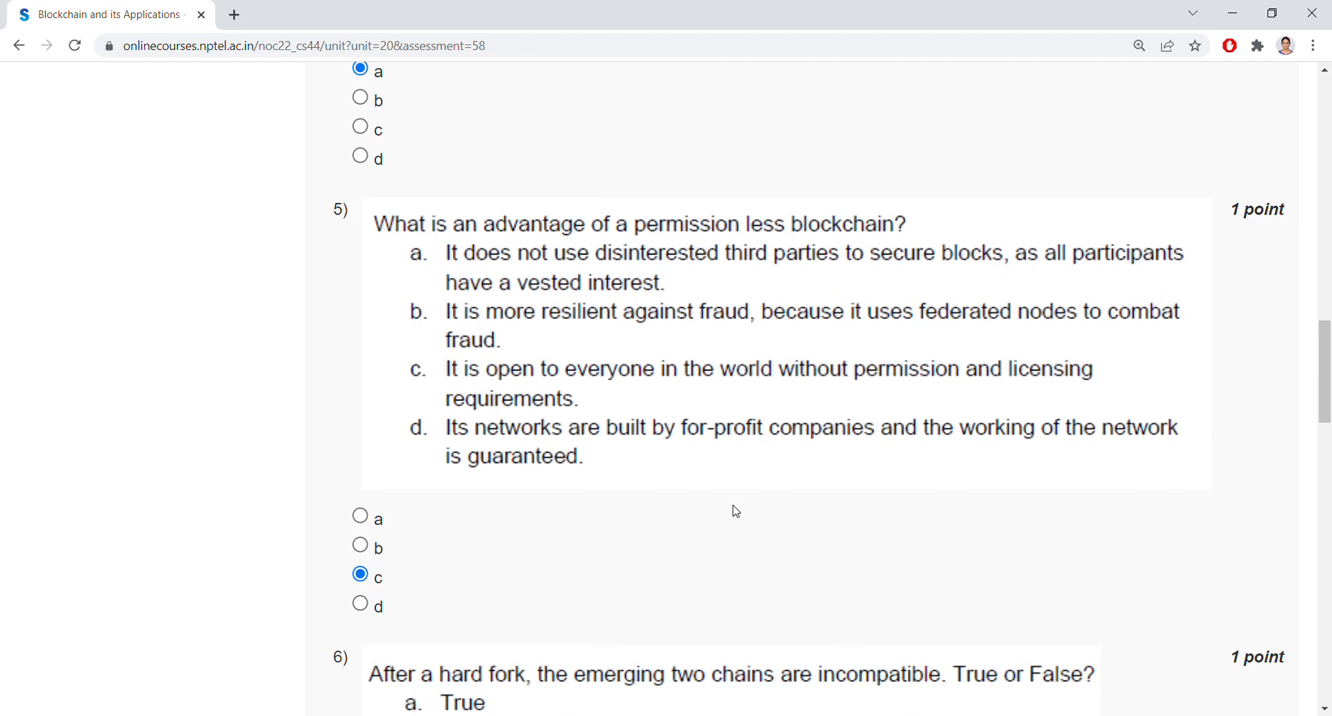
scroll("down", 3)
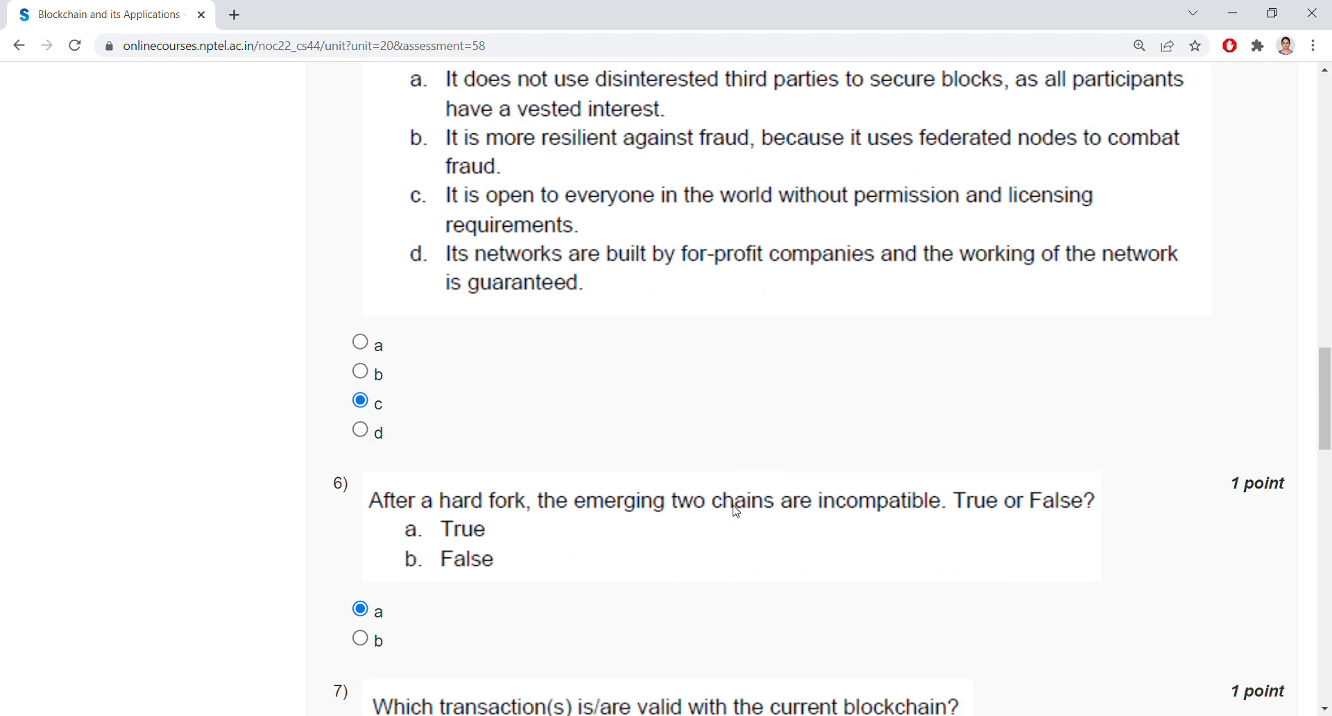
scroll("down", 3)
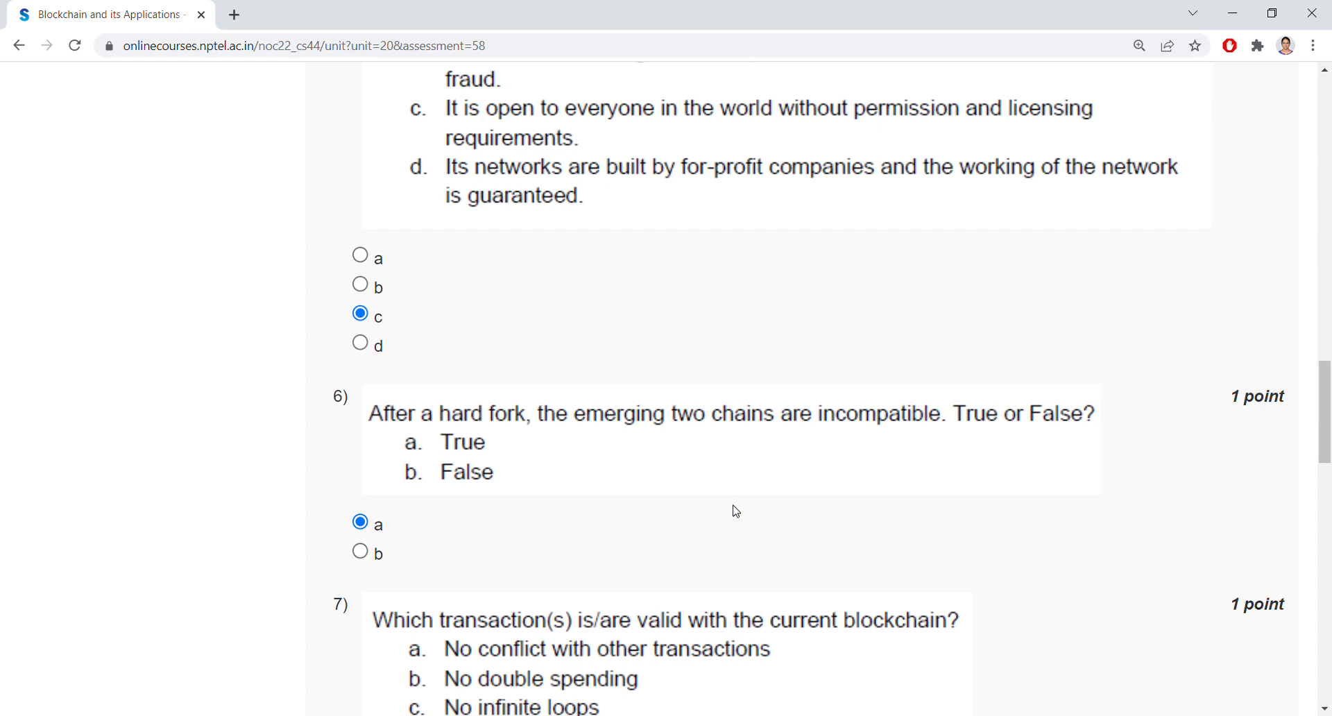
scroll("down", 3)
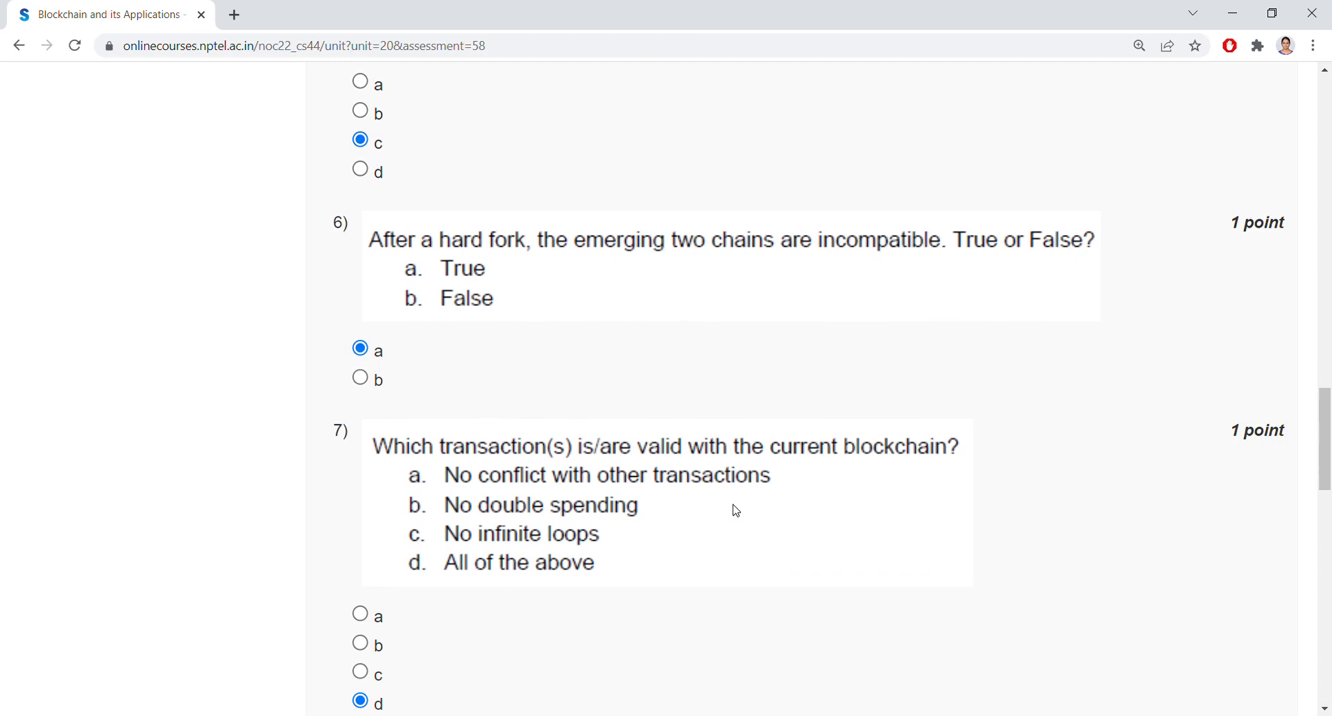
scroll("down", 3)
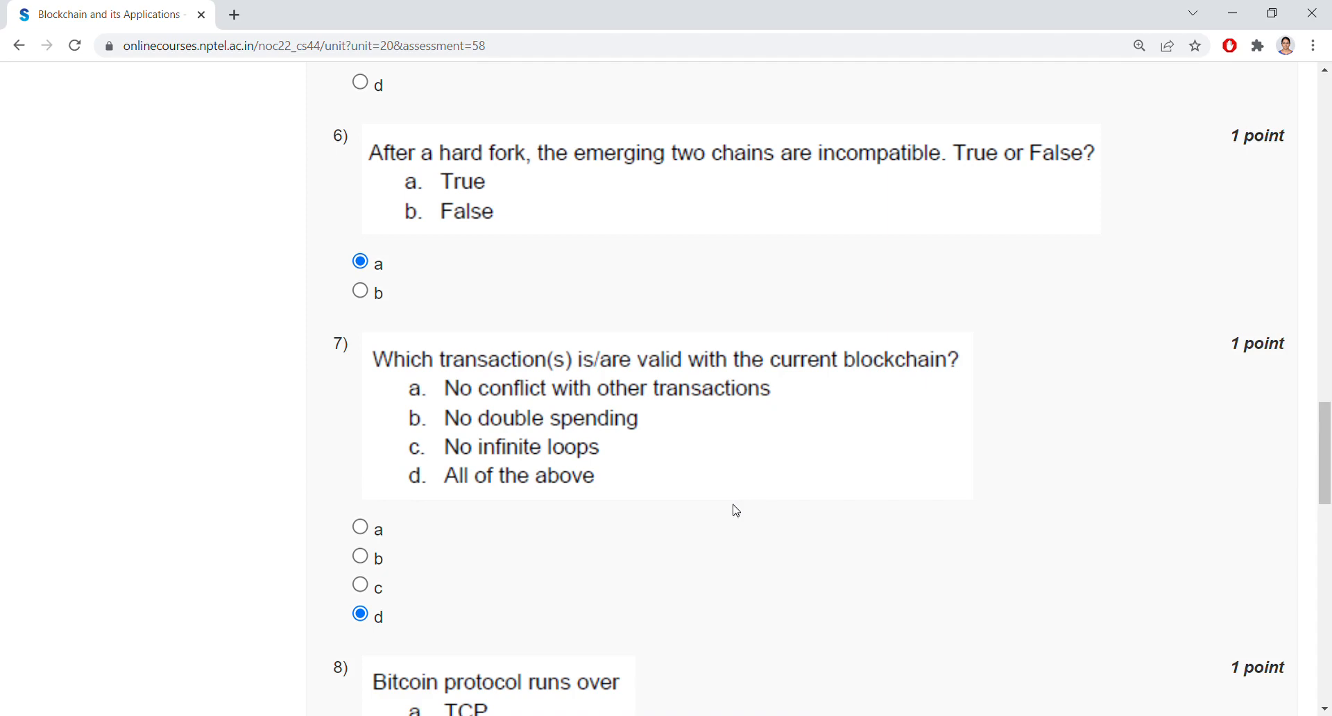
scroll("down", 3)
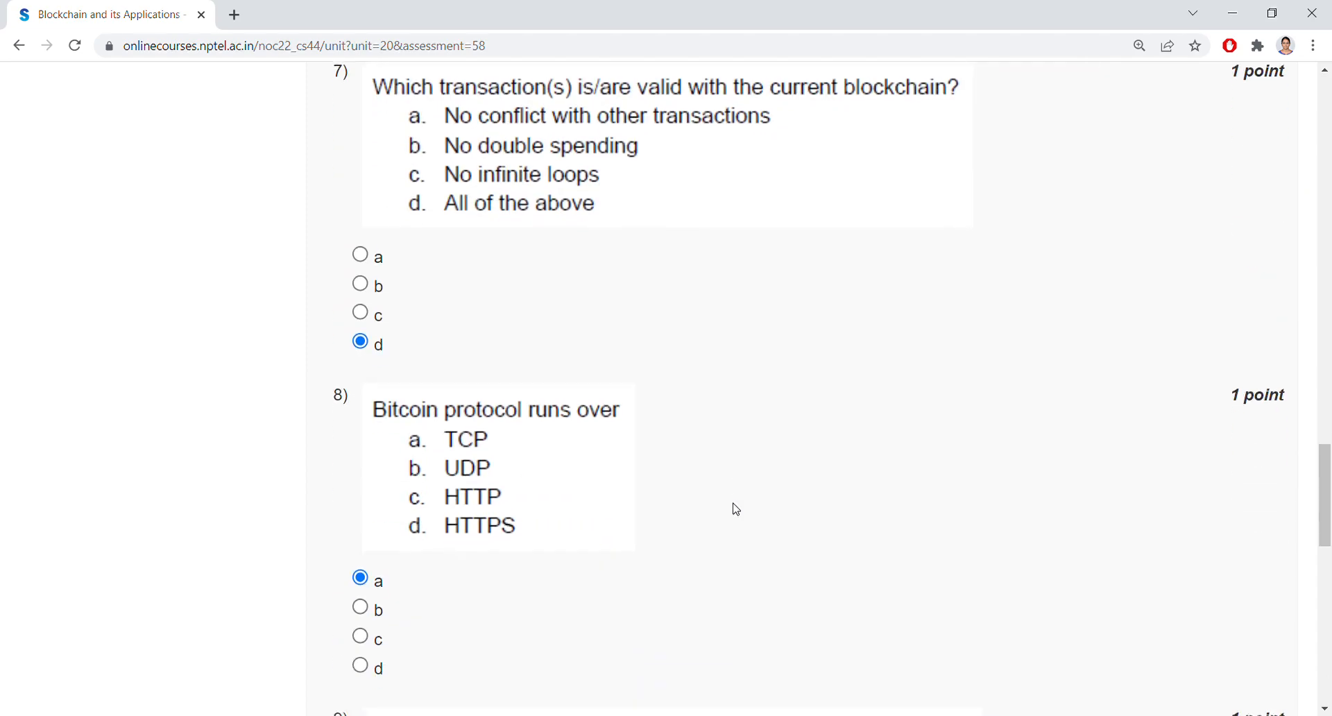
scroll("down", 3)
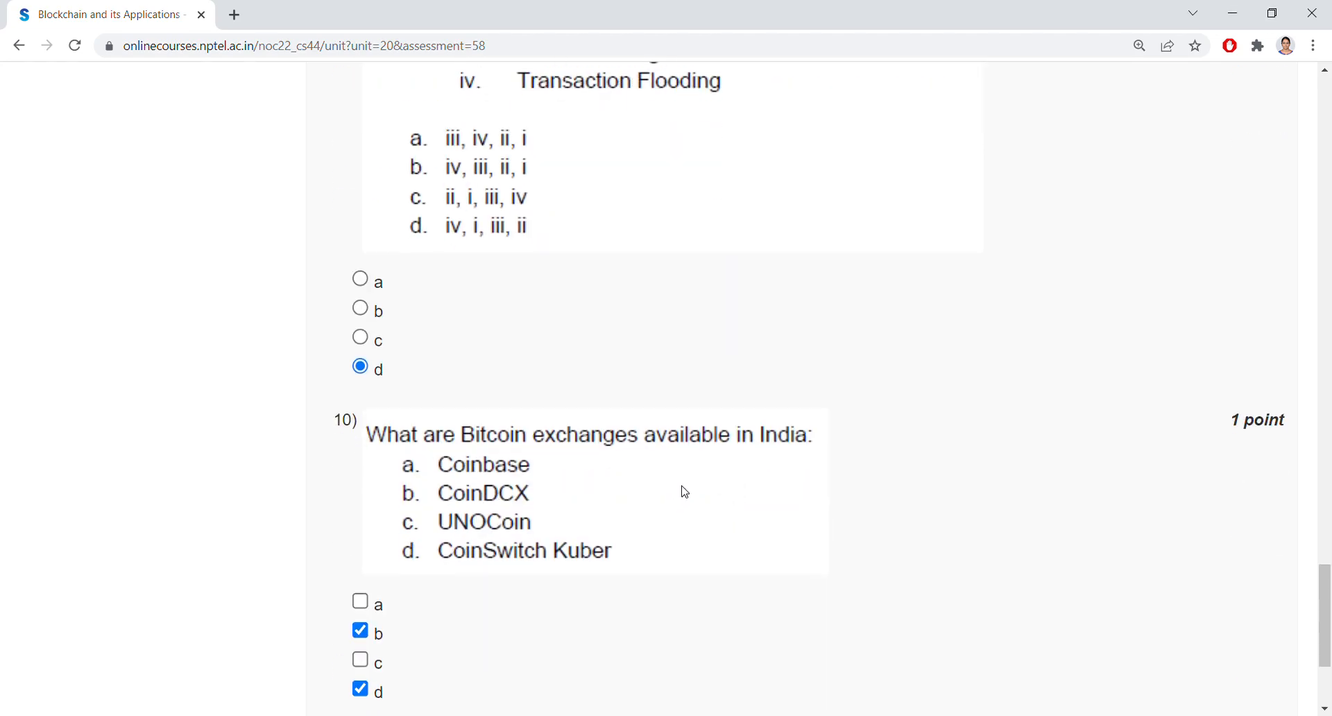
mouse_move(775, 472)
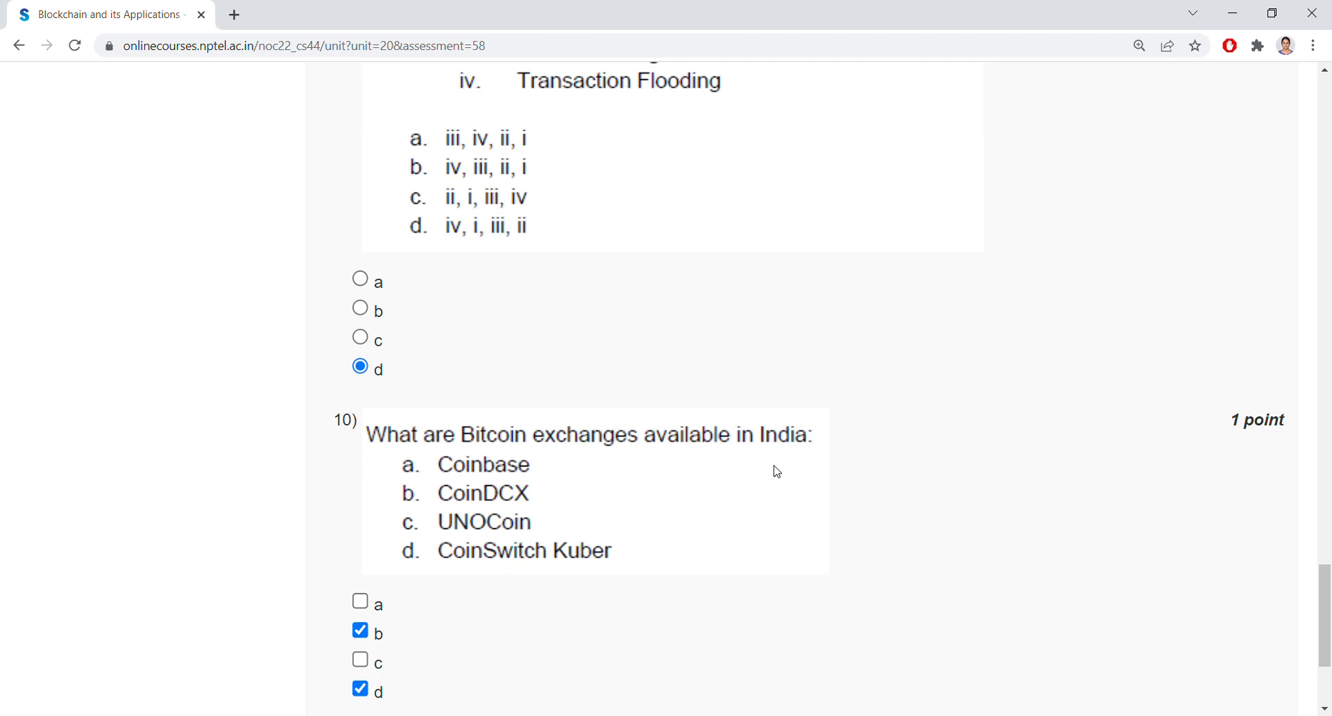
Scroll past questions 9 and 10 to the bottom and submit the quiz answers.
scroll("down", 3)
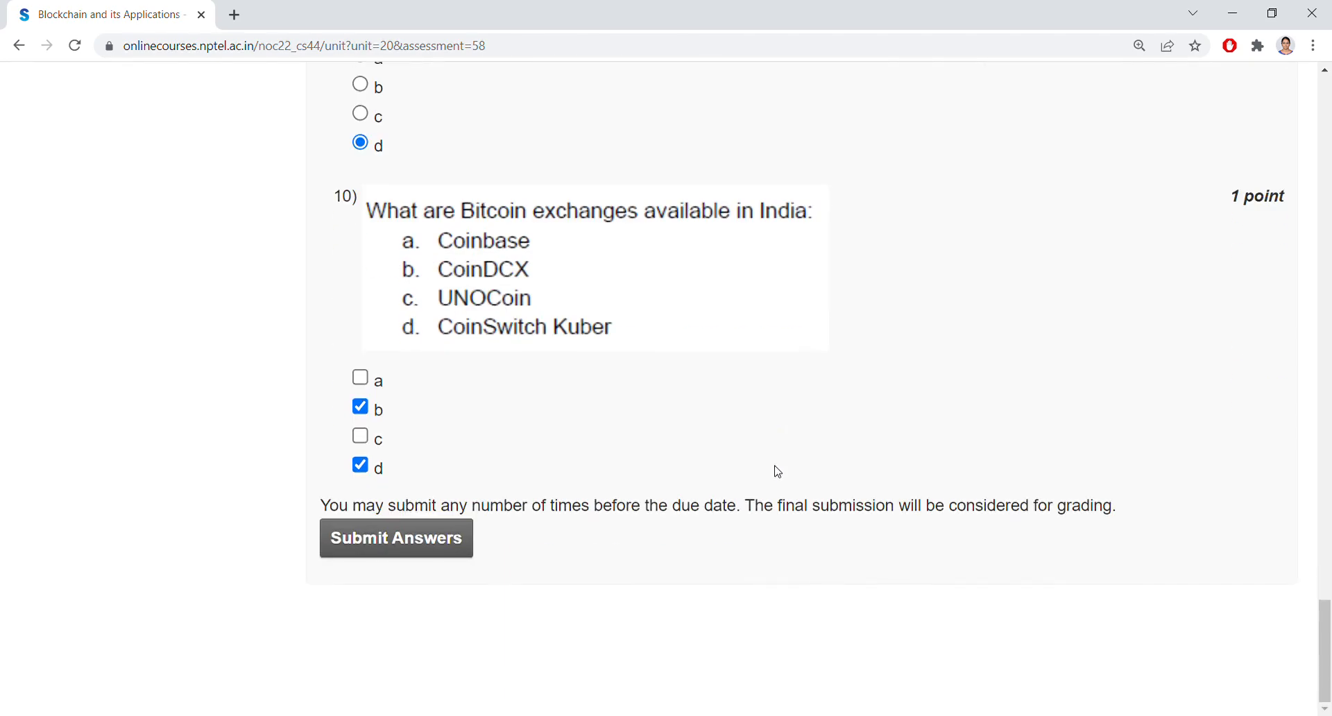
left_click(396, 537)
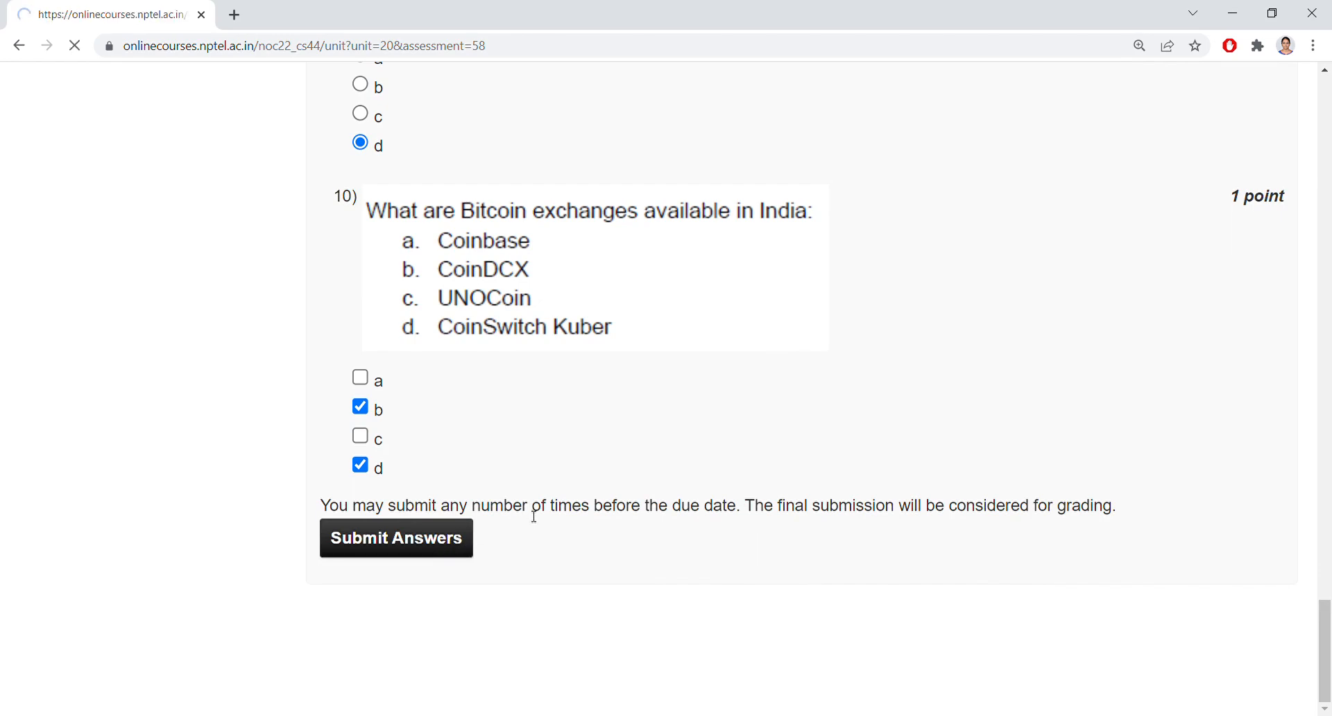
Confirm Submit Answers for Week 4 Assignment 4 and view the 'Assessment submitted' message.
left_click(395, 537)
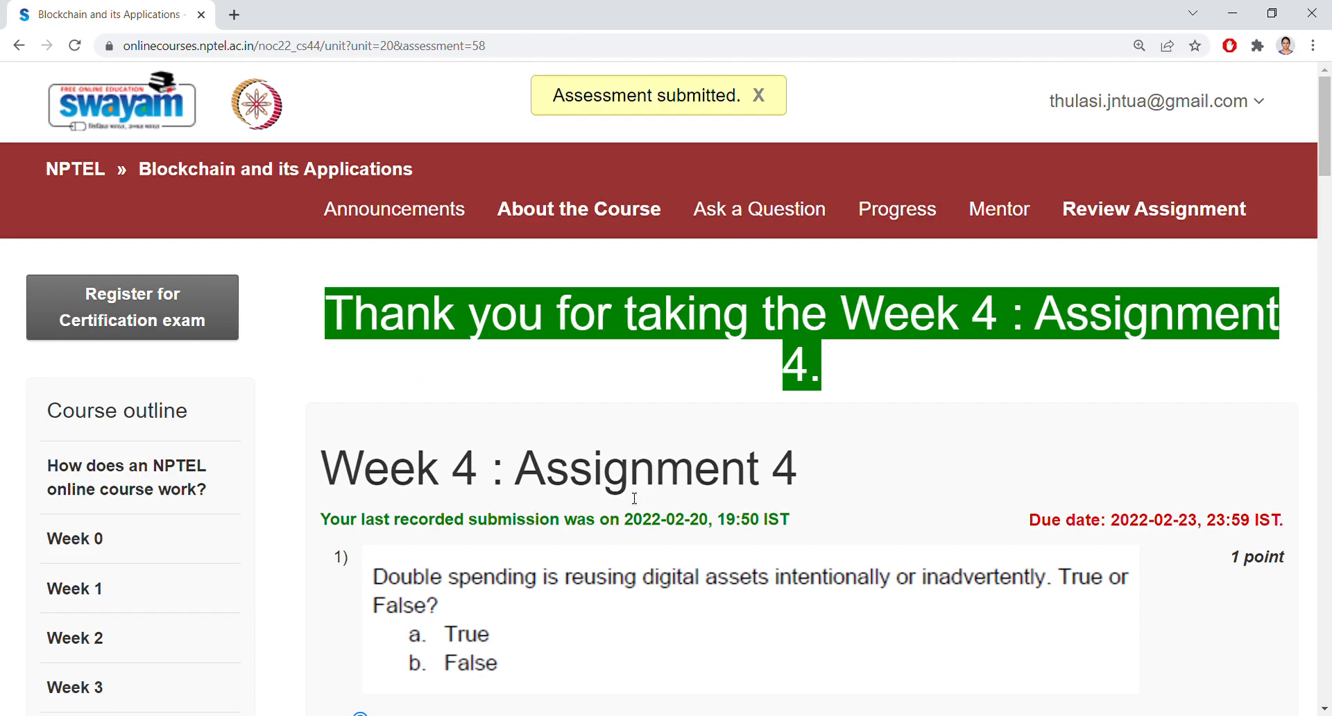
scroll("down", 3)
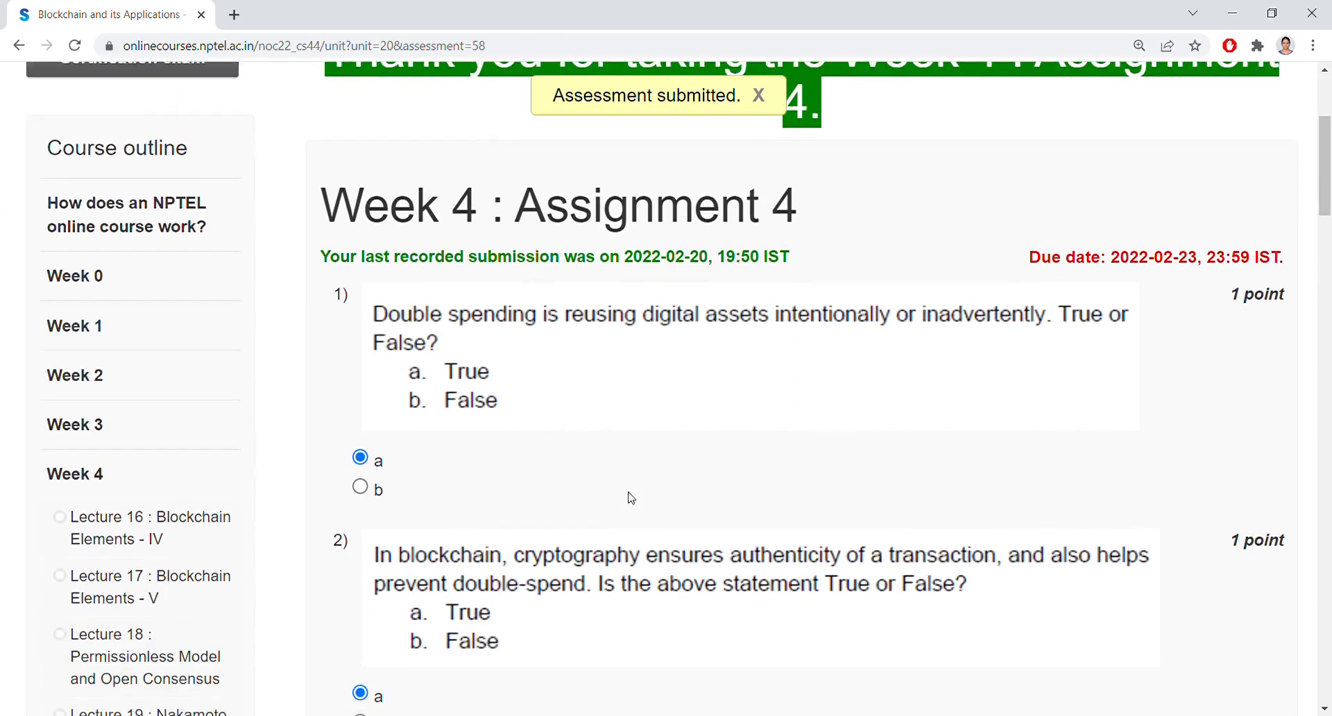
scroll("down", 3)
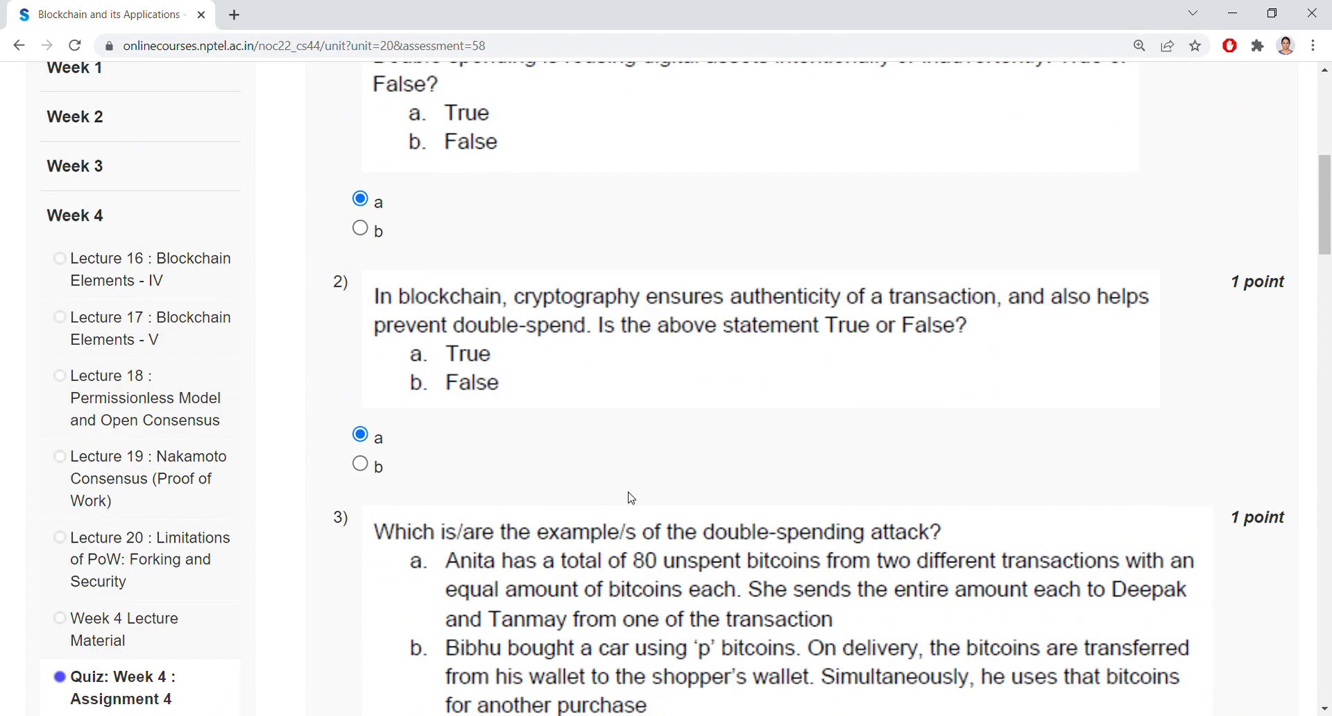
scroll("down", 3)
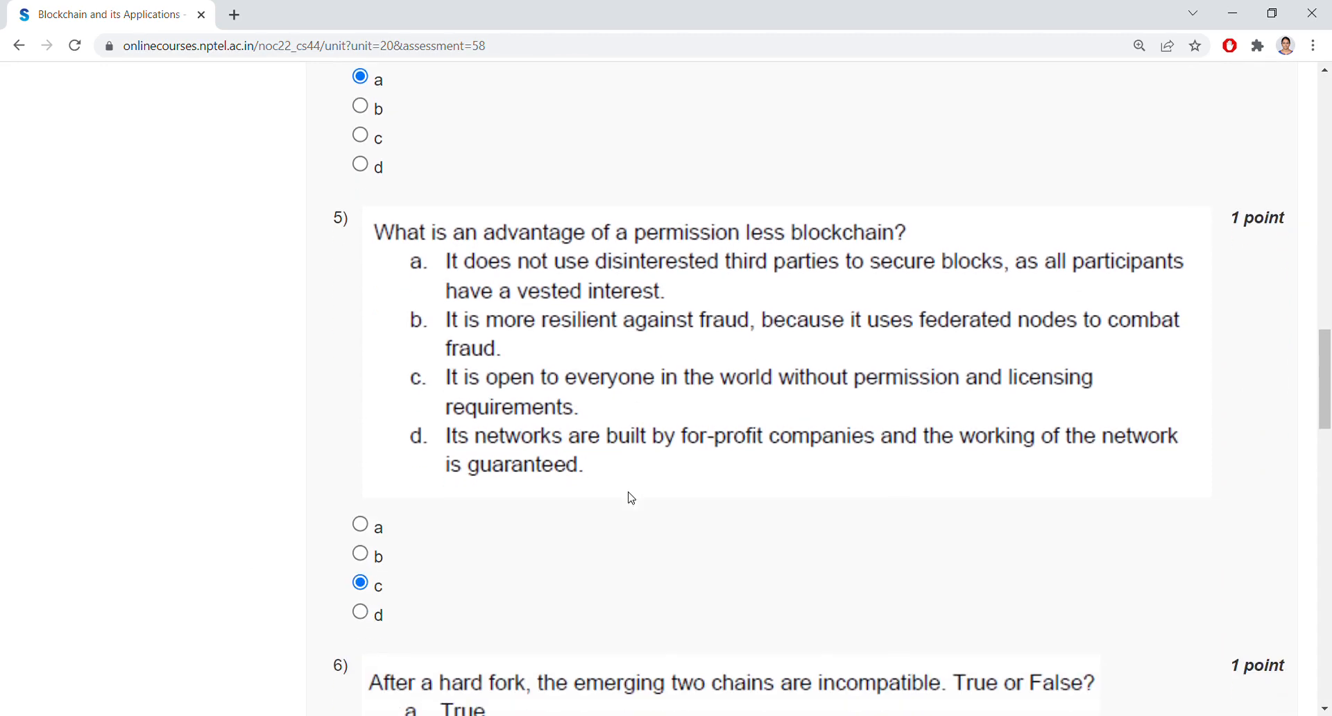
scroll("down", 3)
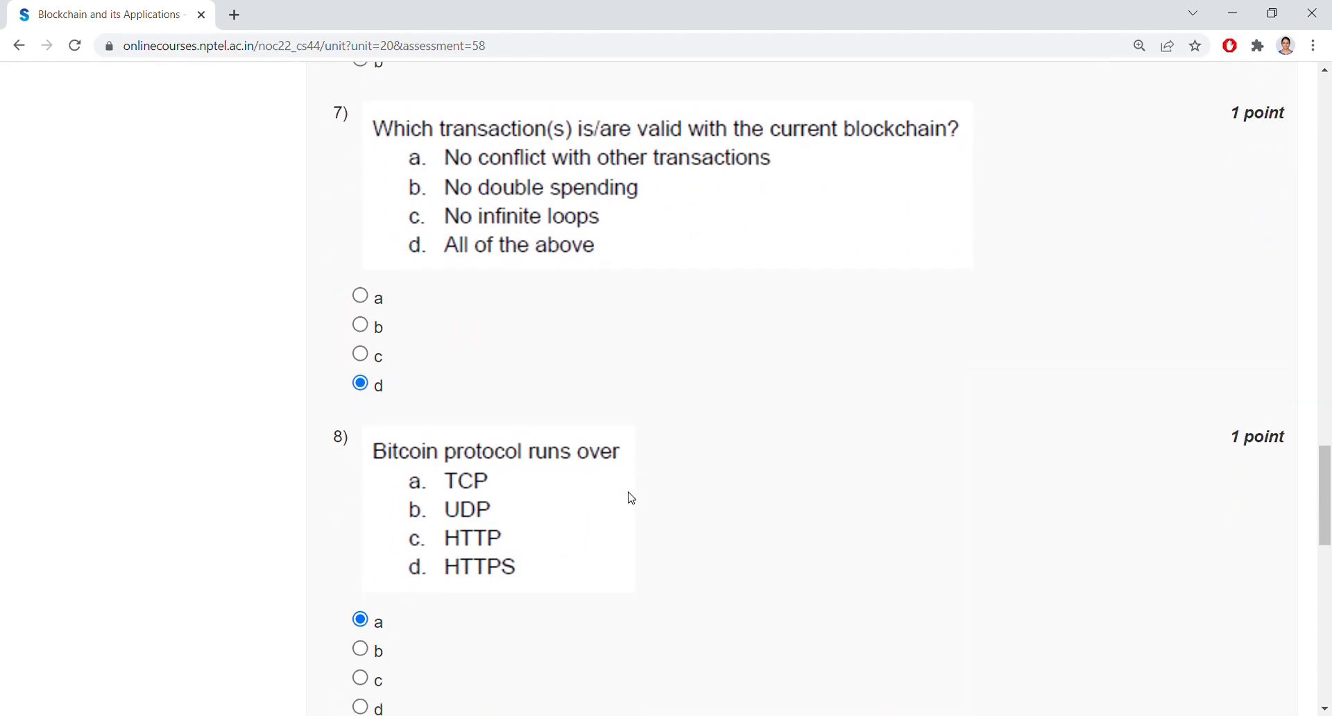
scroll("down", 3)
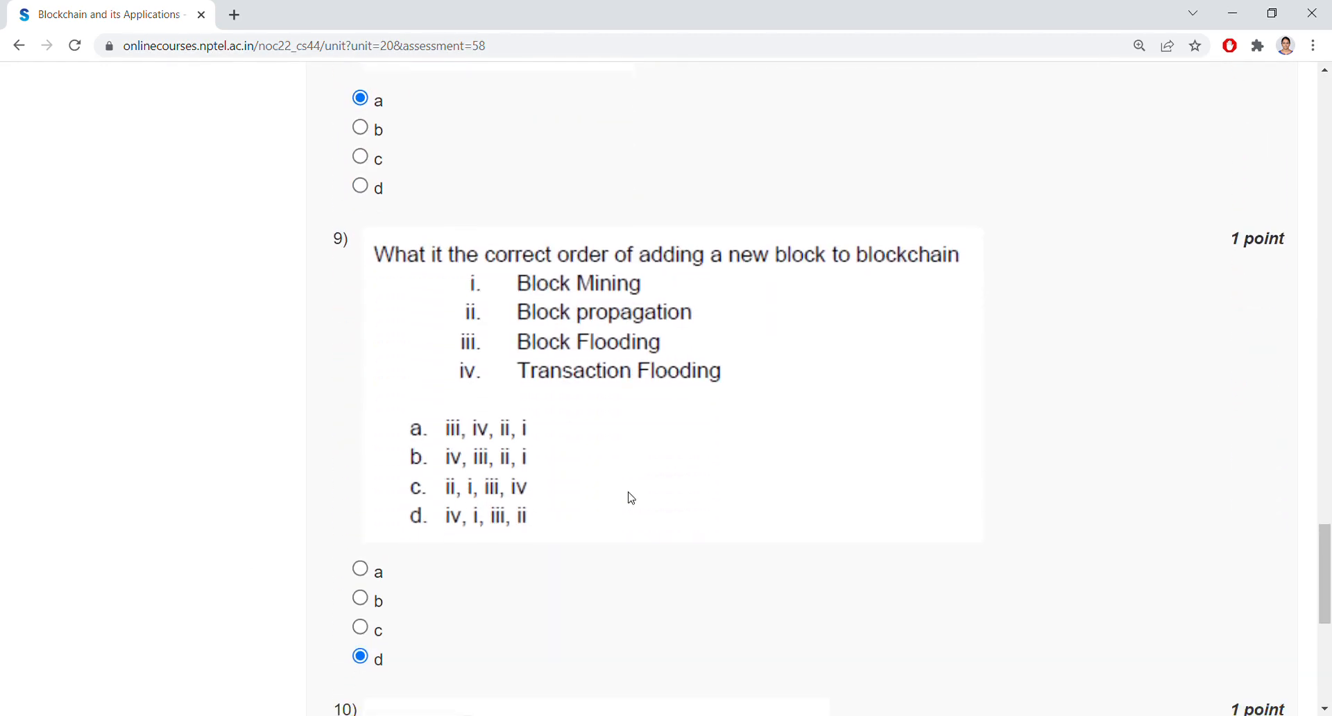
scroll("down", 3)
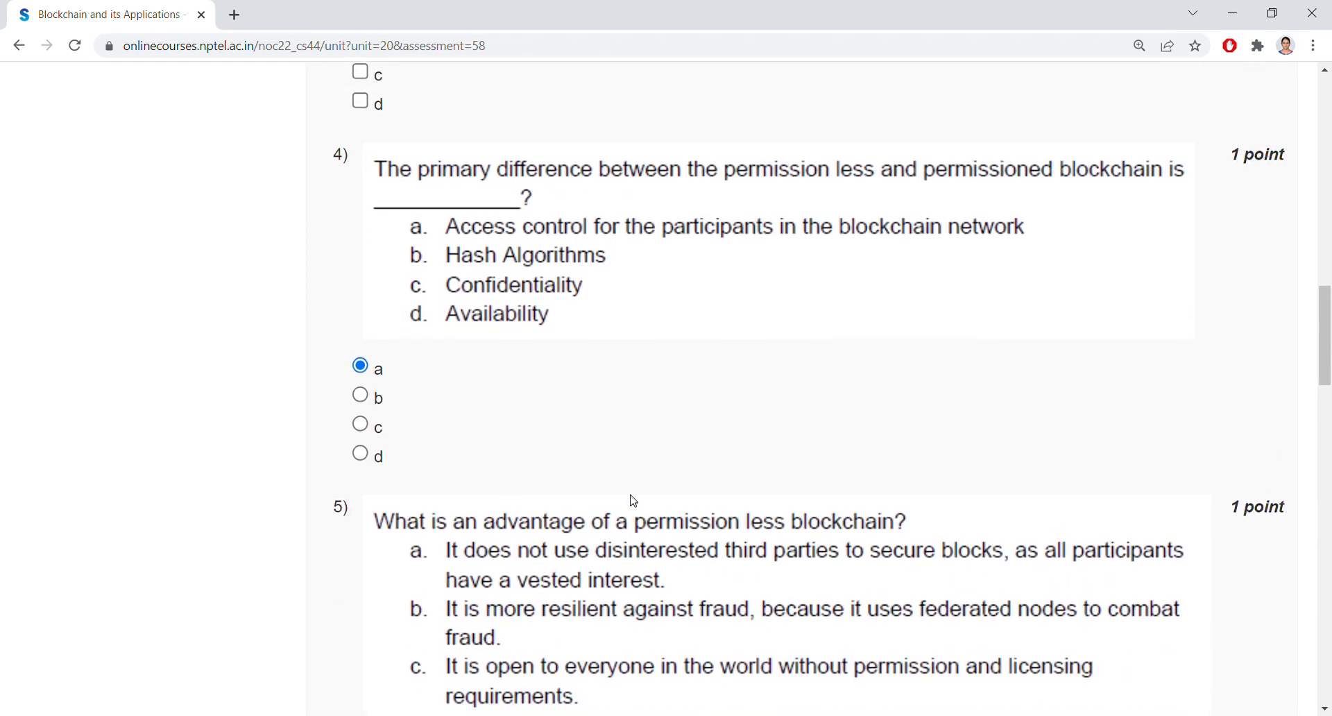
scroll("up", 3)
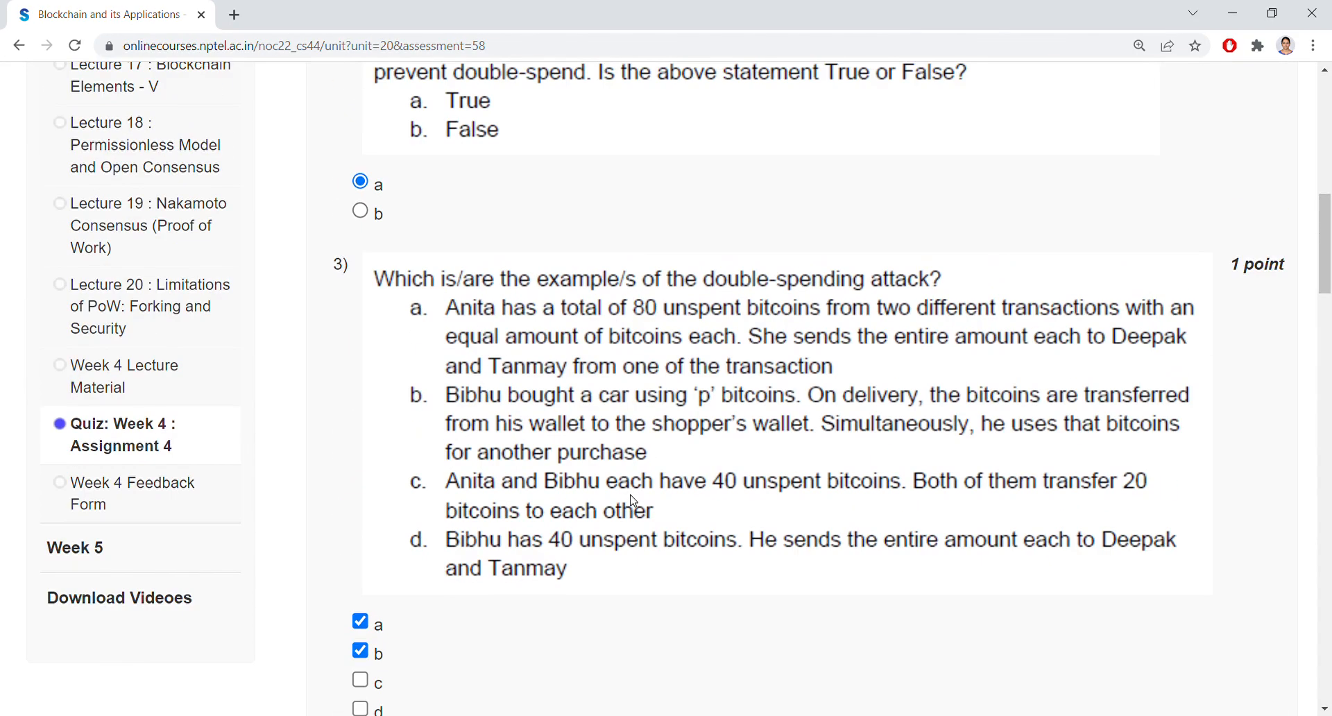